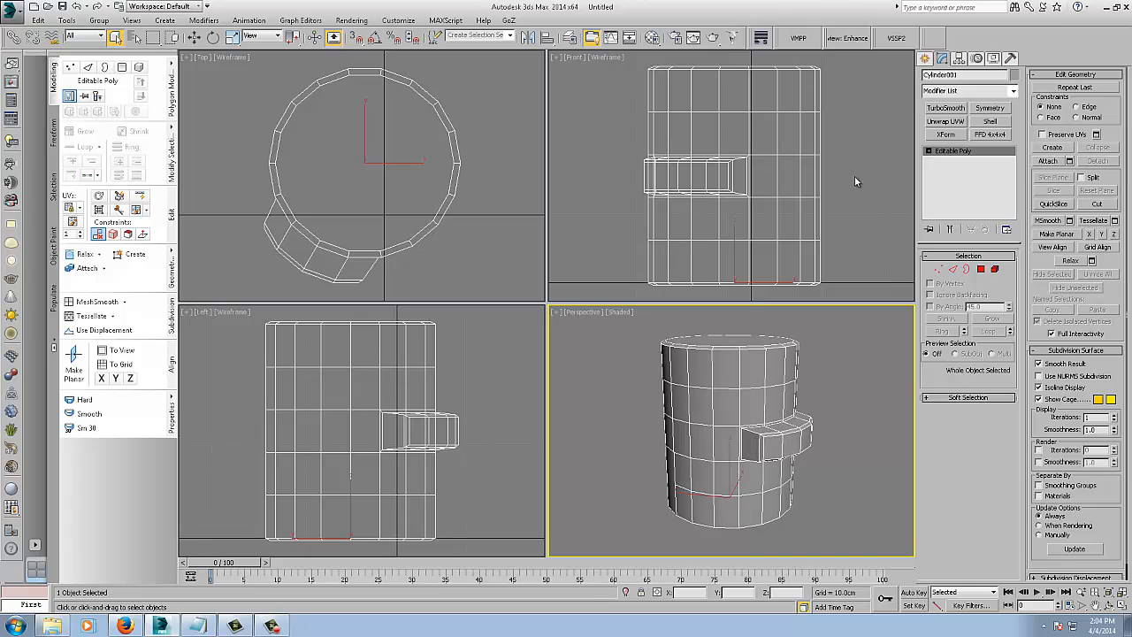
Add an Unwrap UVW modifier and convert the rim and handle edges to seams
{"action": "left_click", "coordinate": [945, 121]}
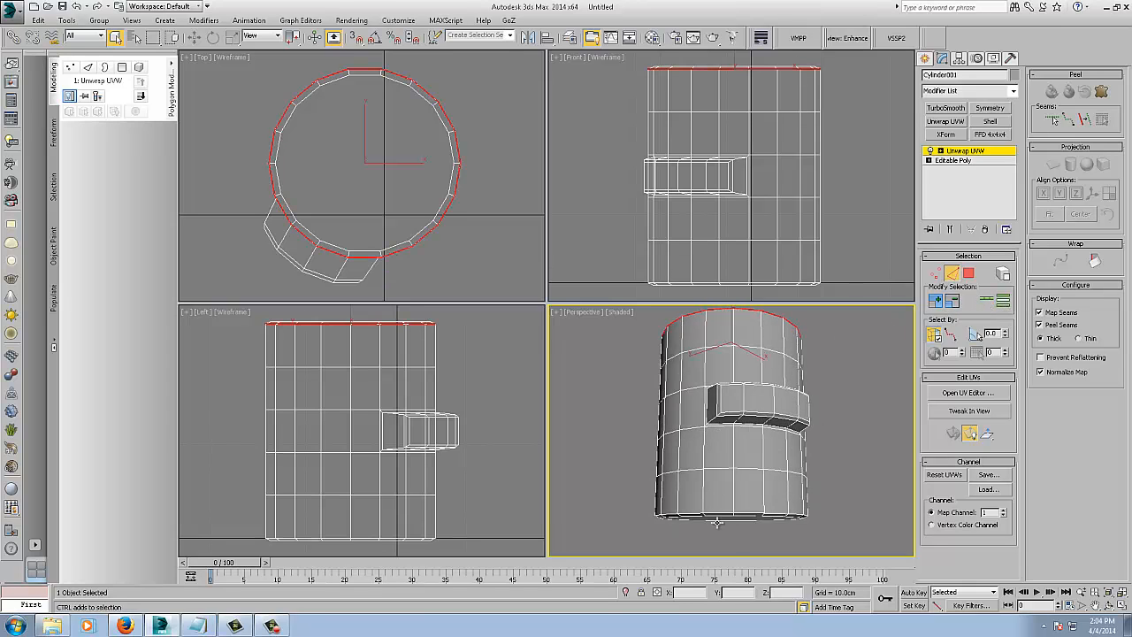
{"action": "left_click", "coordinate": [716, 513]}
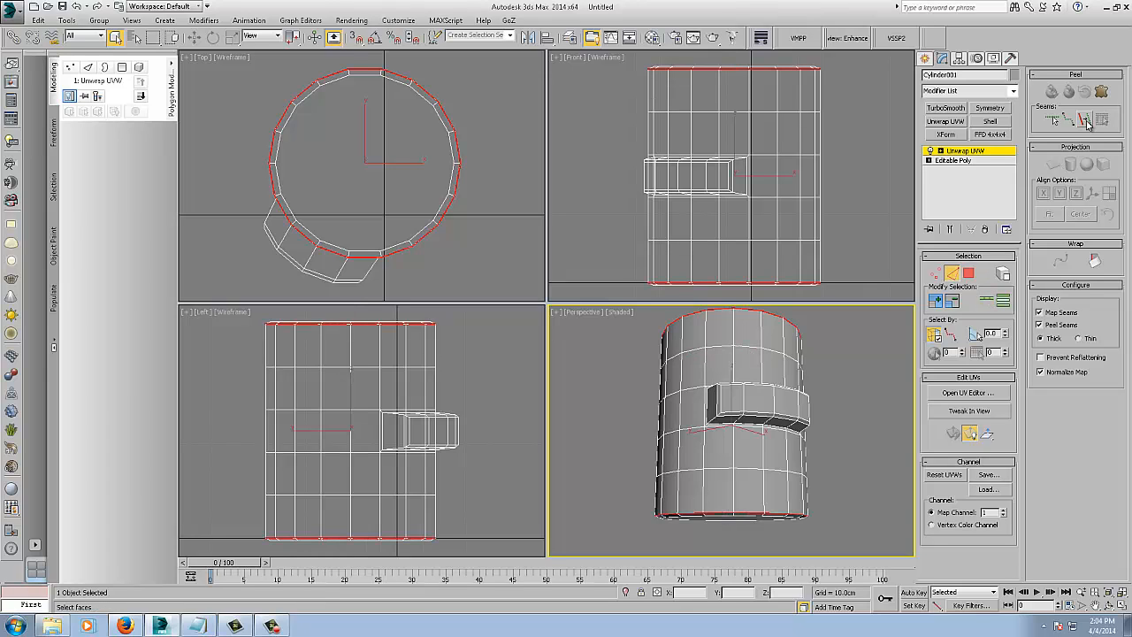
{"action": "left_click", "coordinate": [1086, 120]}
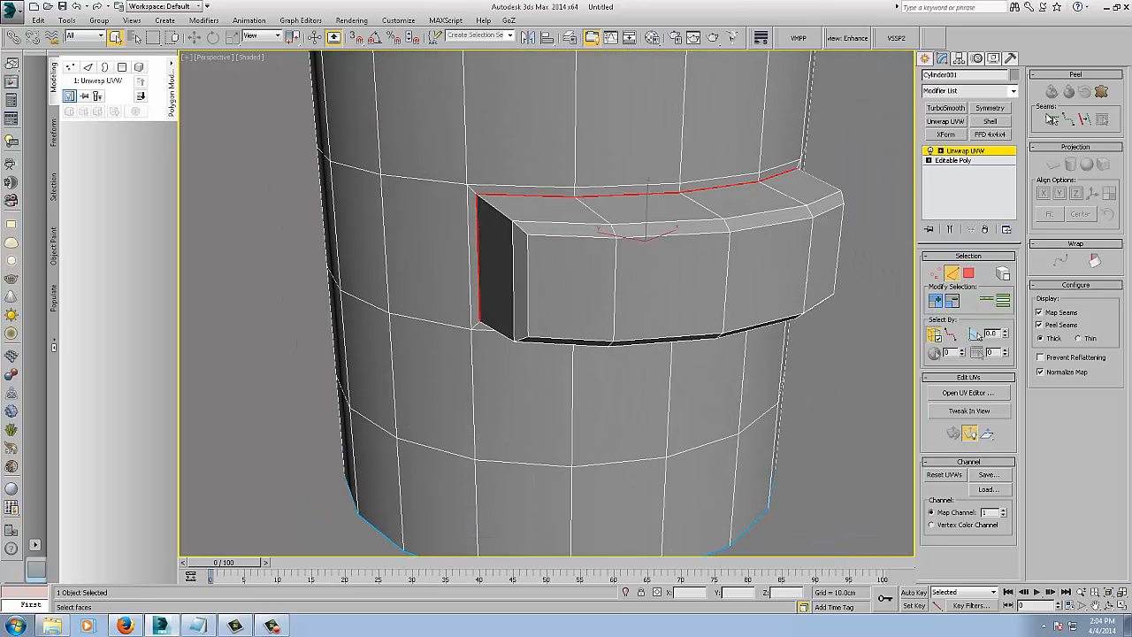
Add a vertical side seam on the cylinder and orbit to check the seams from the handle side
{"action": "scroll", "scroll_direction": "down", "scroll_amount": 3}
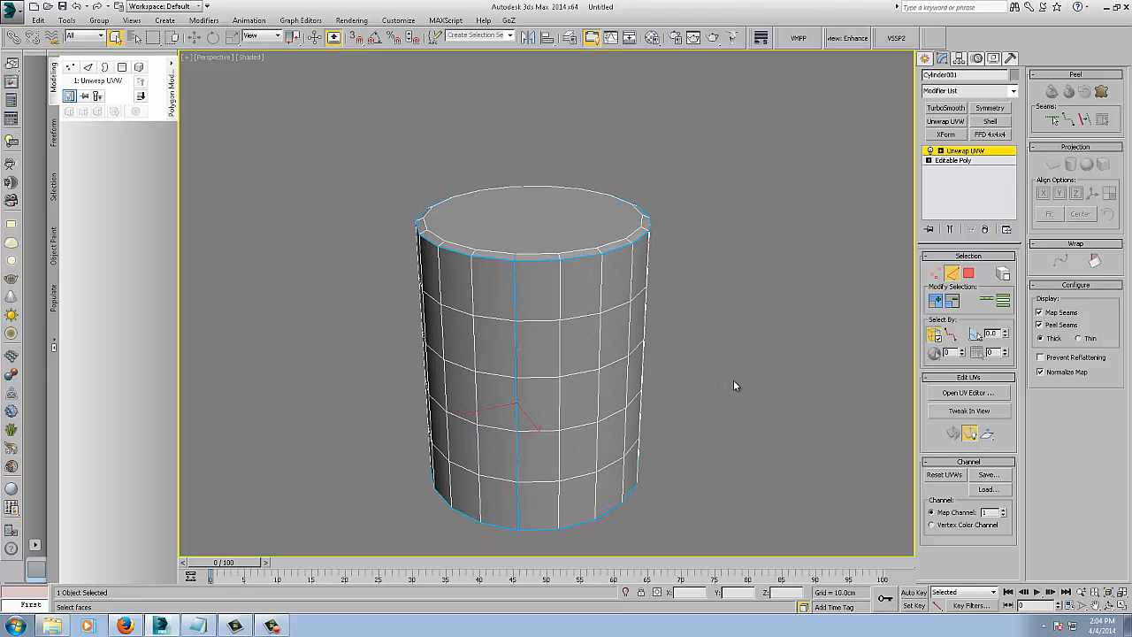
{"action": "mouse_move", "coordinate": [557, 286]}
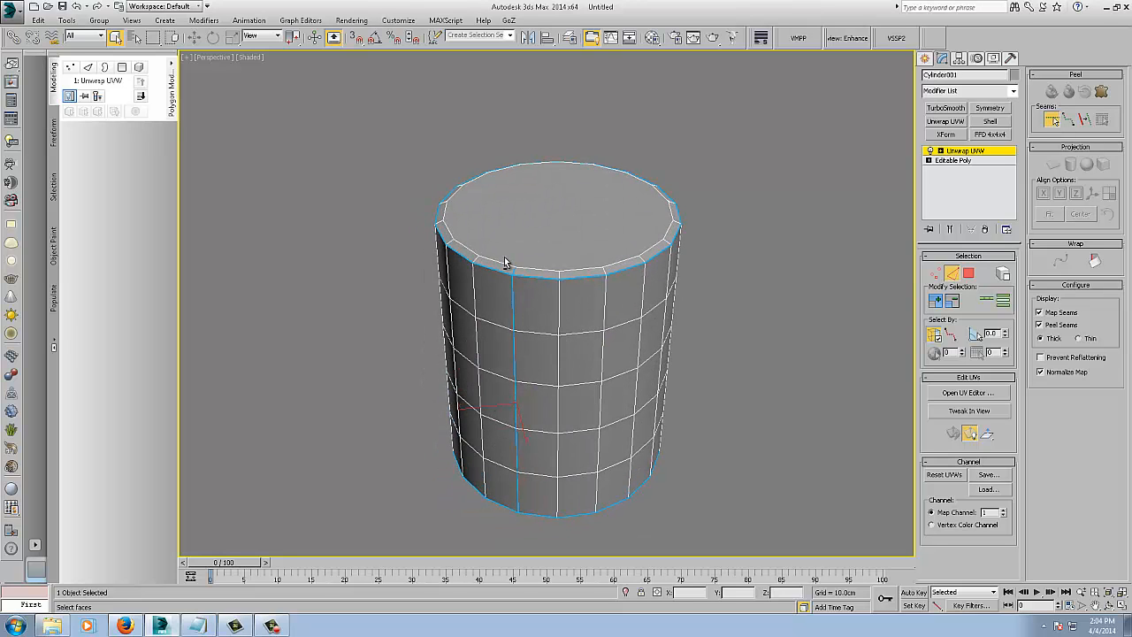
{"action": "mouse_move", "coordinate": [527, 332]}
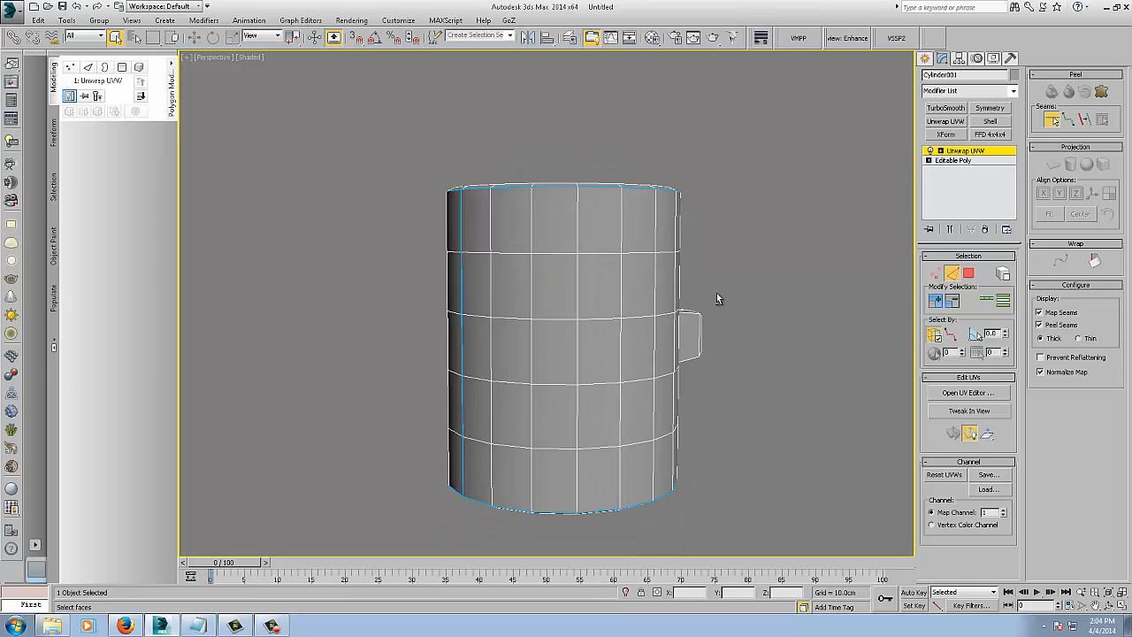
{"action": "left_click_drag", "start_coordinate": [716, 298], "coordinate": [616, 339]}
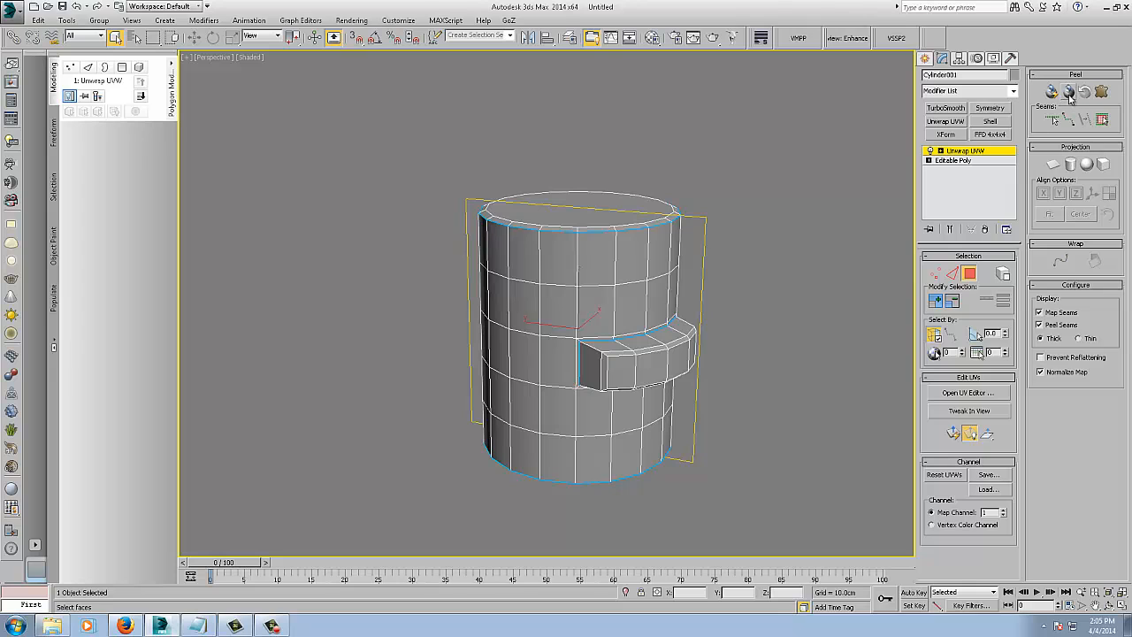
In the UV Editor, peel the handle polygons into a flat checkered UV island
{"action": "left_click", "coordinate": [969, 393]}
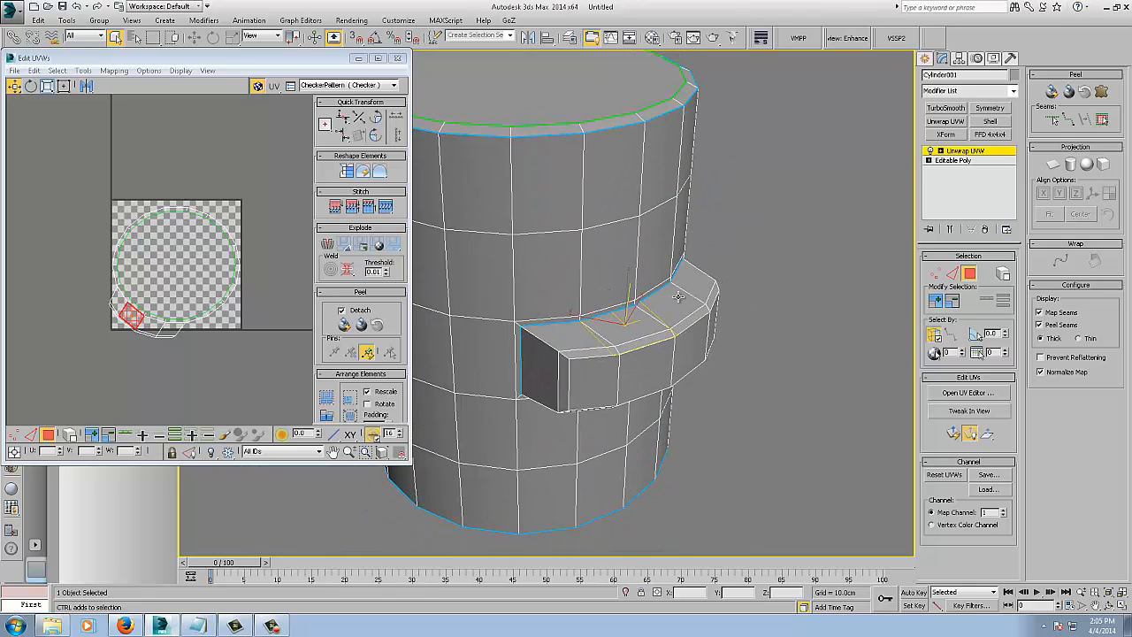
{"action": "left_click", "coordinate": [622, 333]}
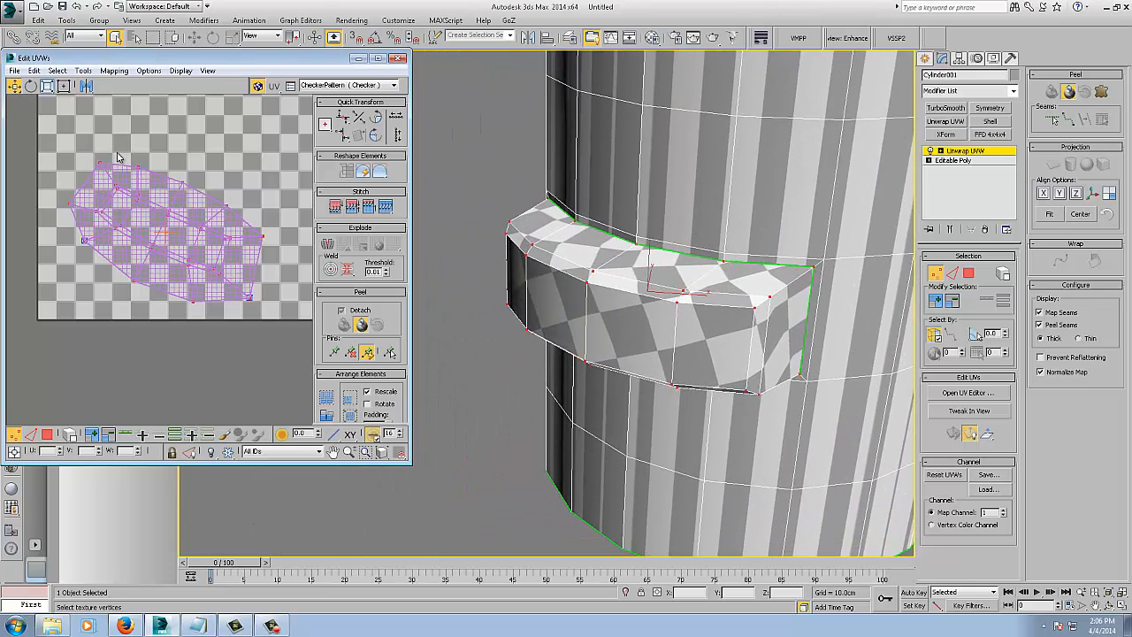
Adjust the handle island in Edit UVs so its checker pattern is less stretched
{"action": "left_click", "coordinate": [180, 71]}
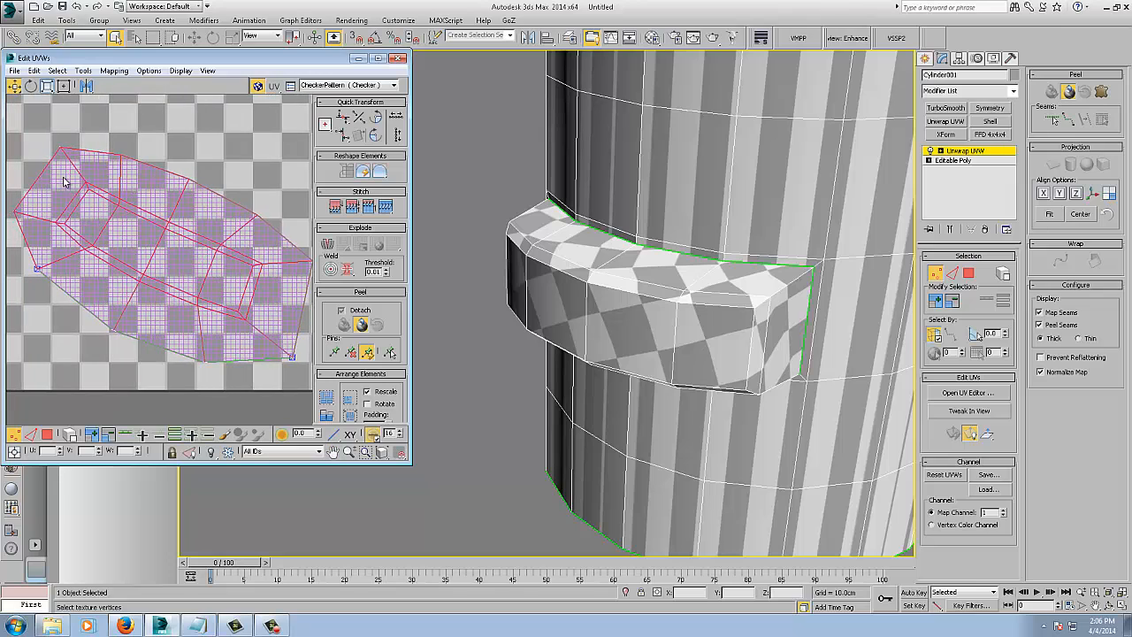
{"action": "mouse_move", "coordinate": [70, 196]}
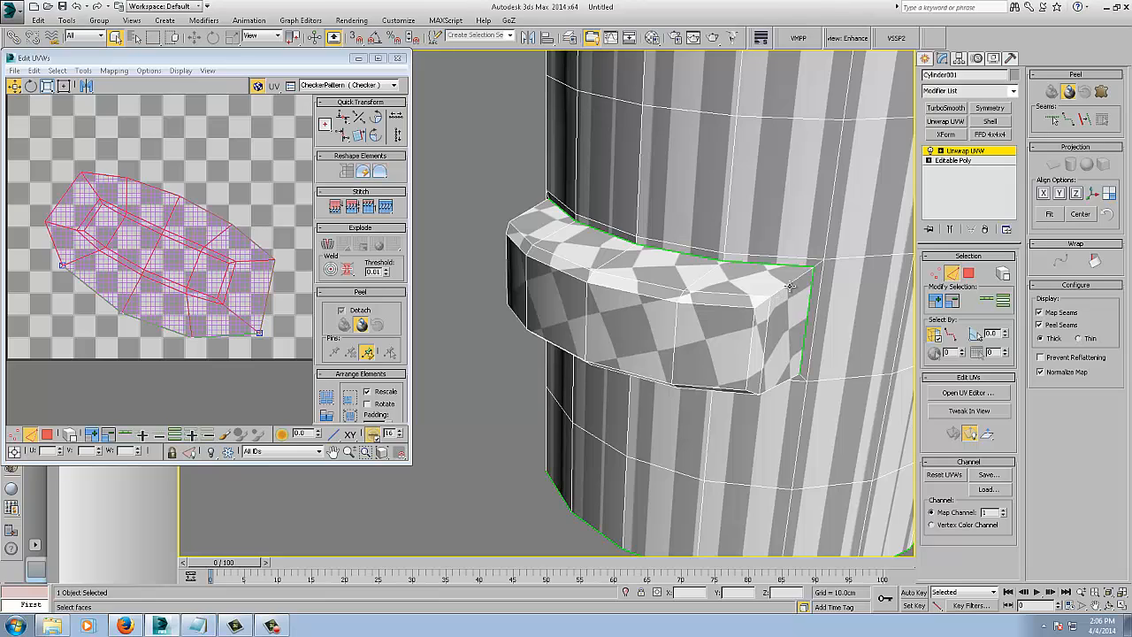
{"action": "mouse_move", "coordinate": [789, 292]}
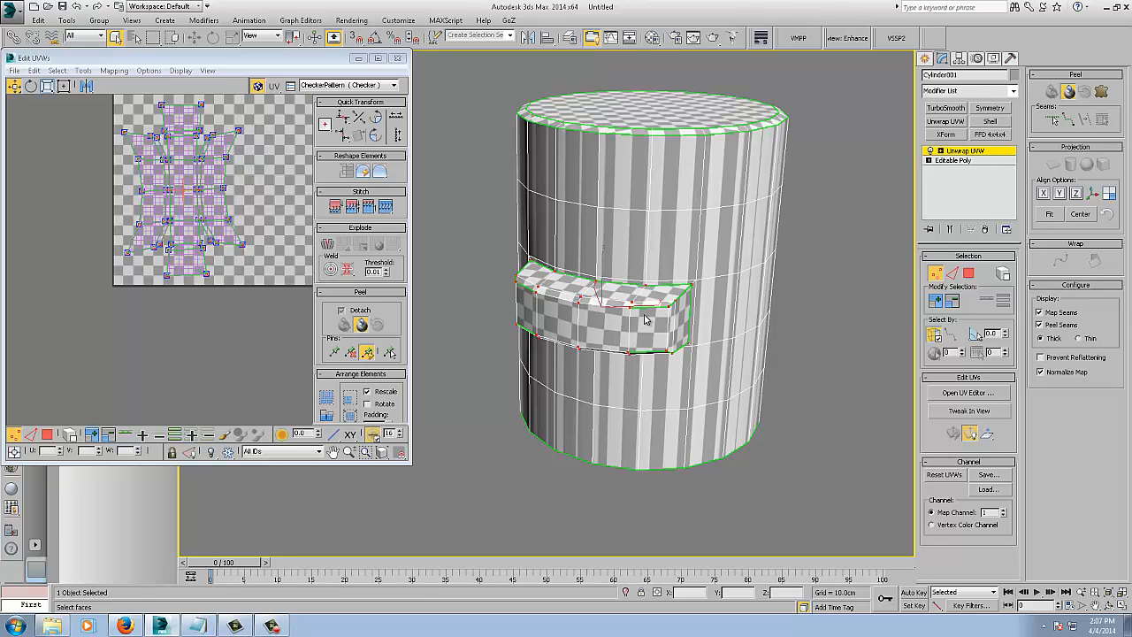
{"action": "mouse_move", "coordinate": [647, 319]}
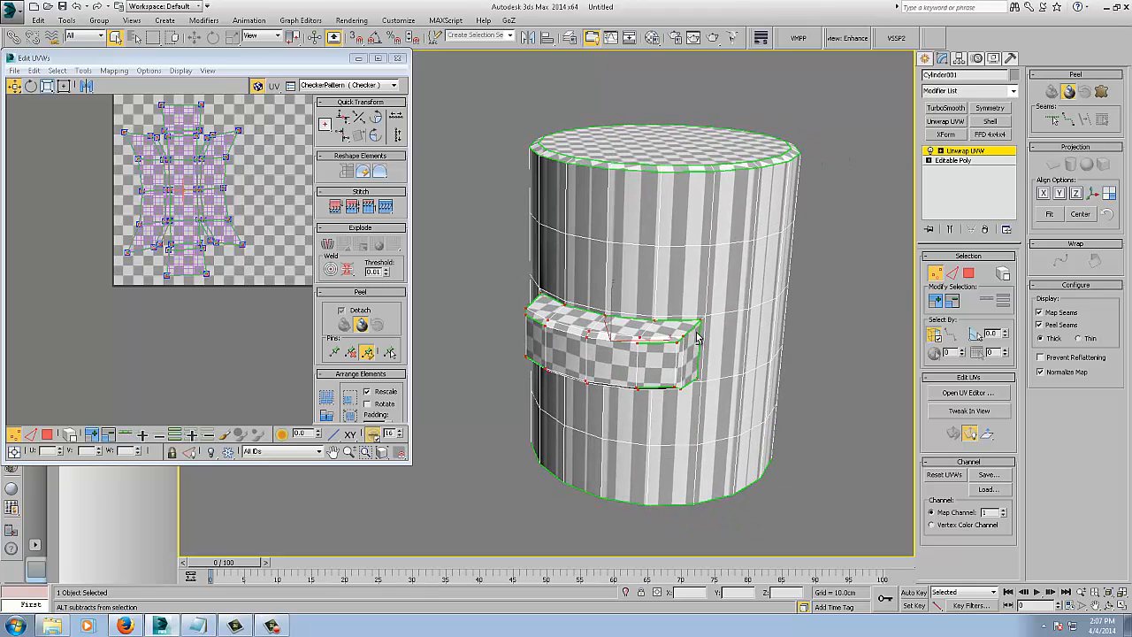
{"action": "mouse_move", "coordinate": [816, 258]}
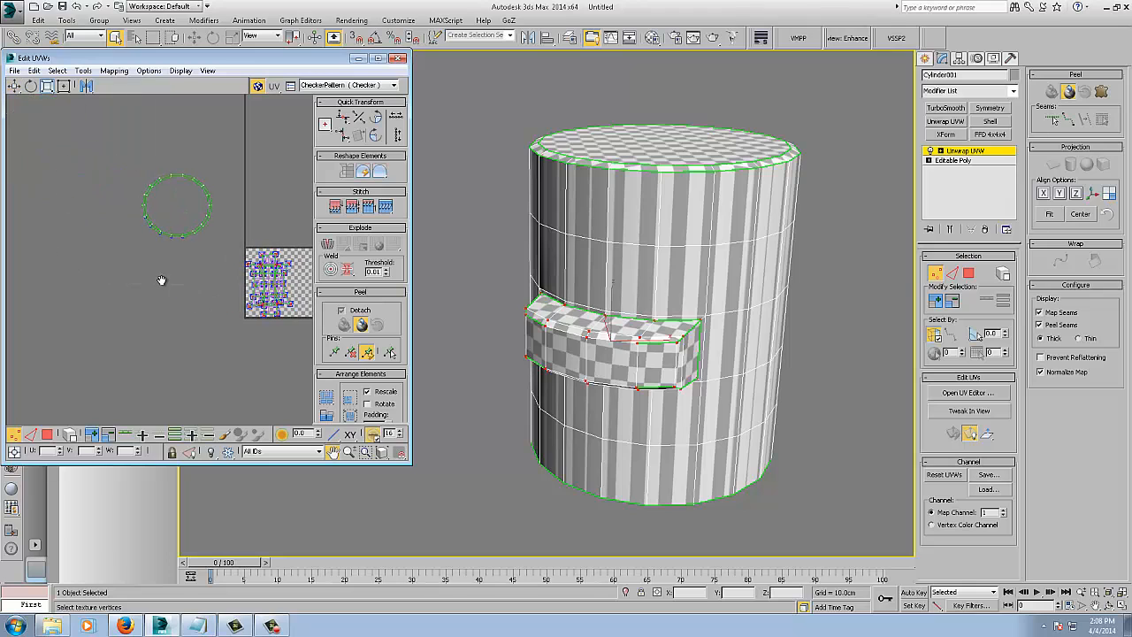
Planar-map both caps and pack all cylinder islands inside the 0–1 texture square
{"action": "left_click", "coordinate": [970, 272]}
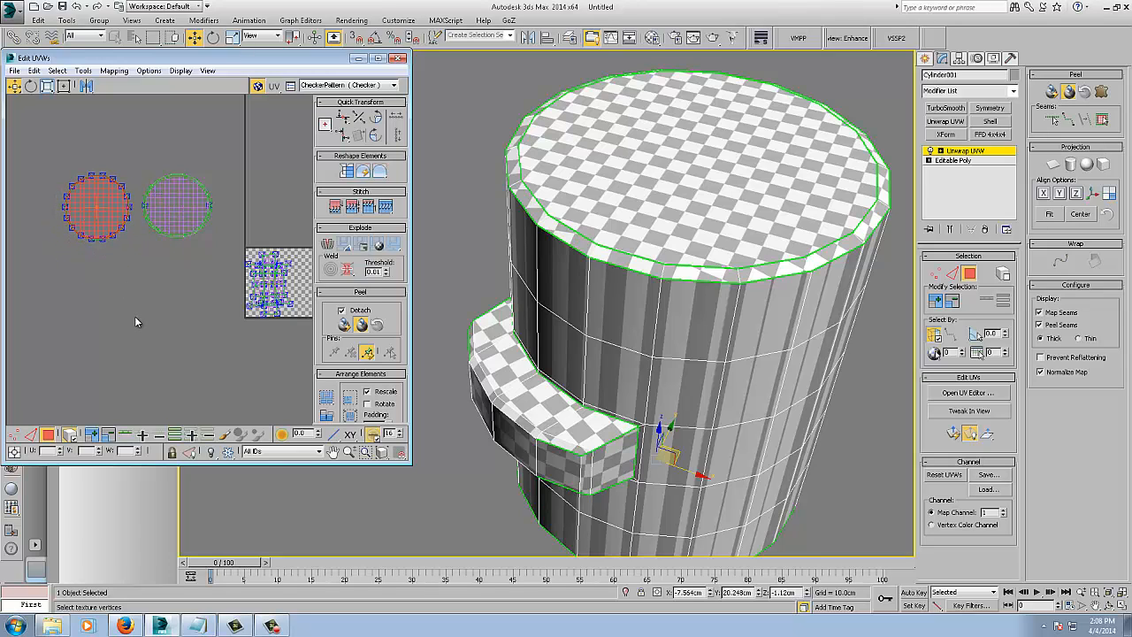
{"action": "left_click", "coordinate": [690, 318]}
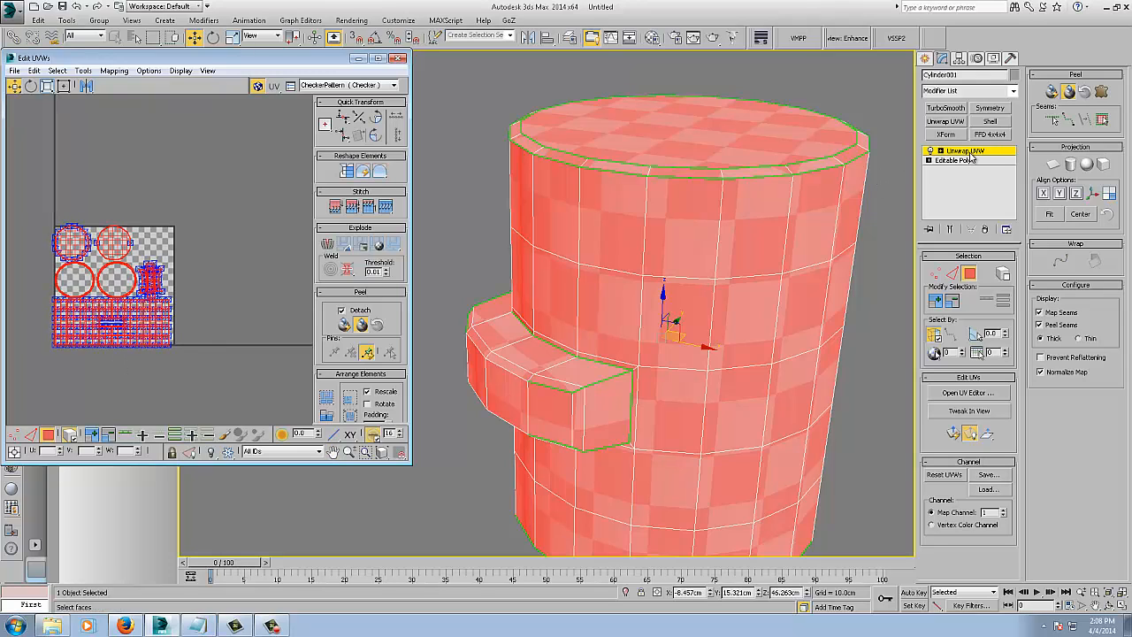
Load UV_Grid.jpg as the diffuse bitmap, assign the material and show it shaded in the viewport
{"action": "left_click", "coordinate": [953, 160]}
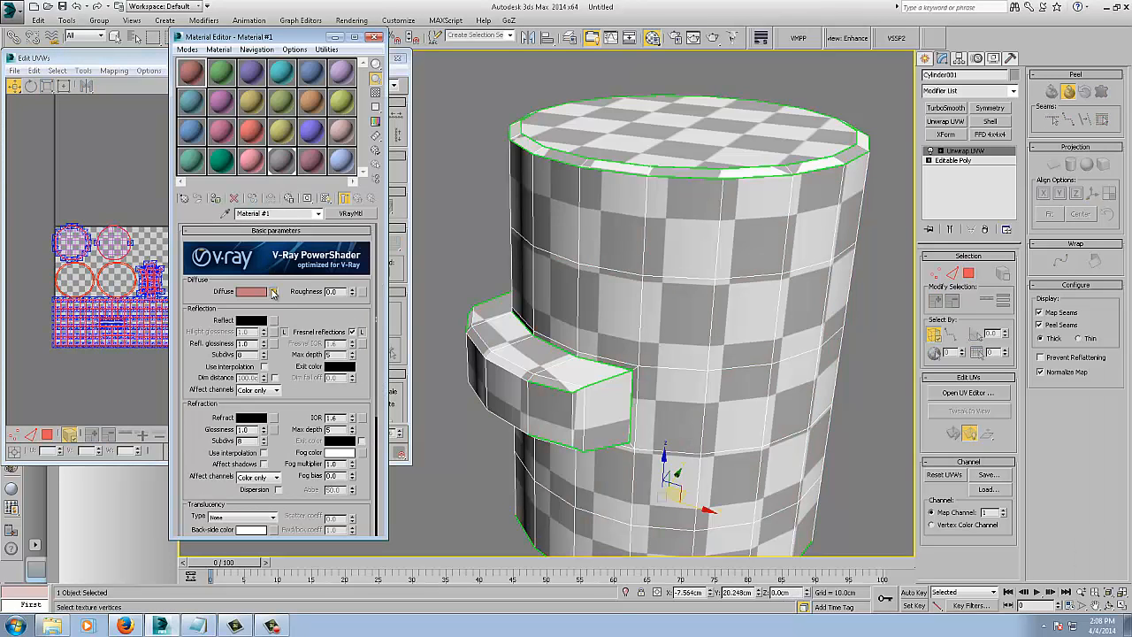
{"action": "left_click", "coordinate": [274, 290]}
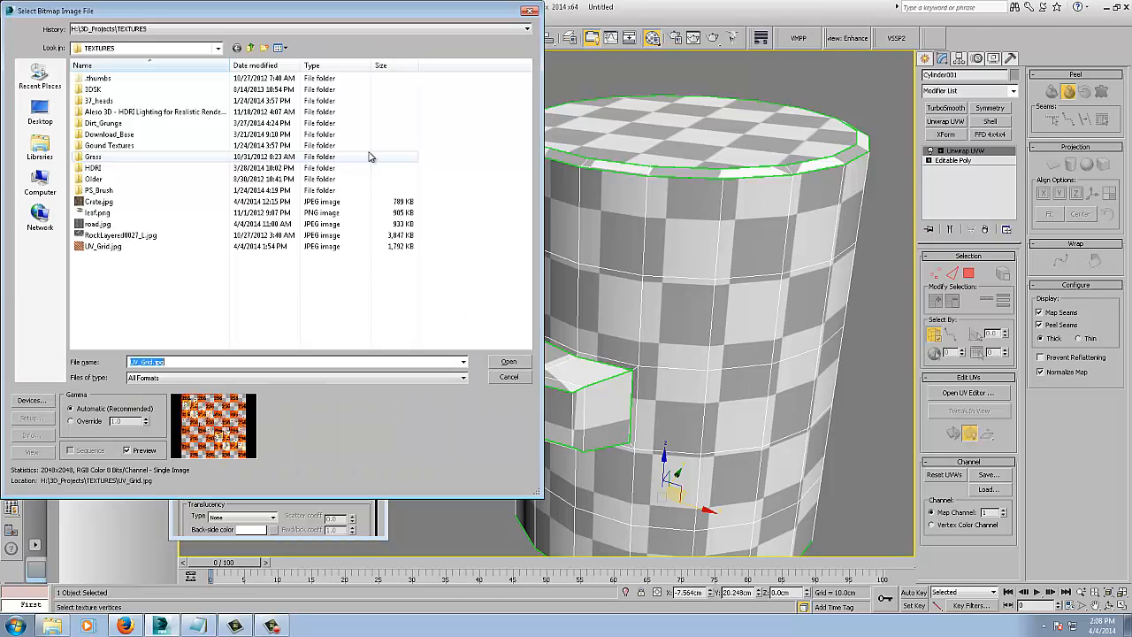
{"action": "left_click", "coordinate": [102, 246]}
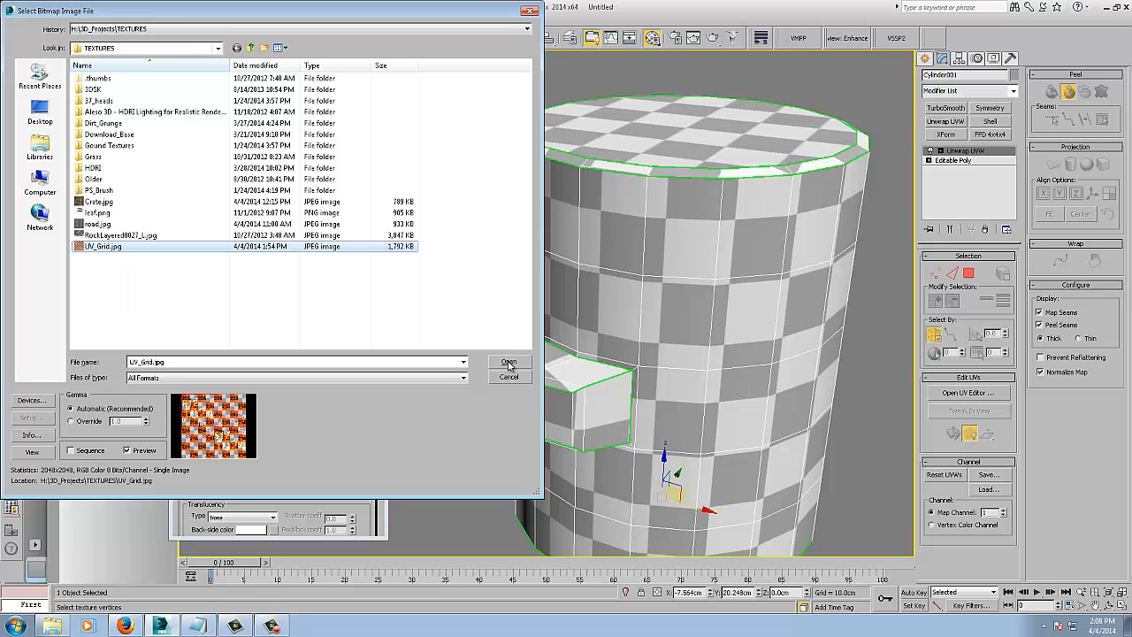
{"action": "left_click", "coordinate": [510, 361]}
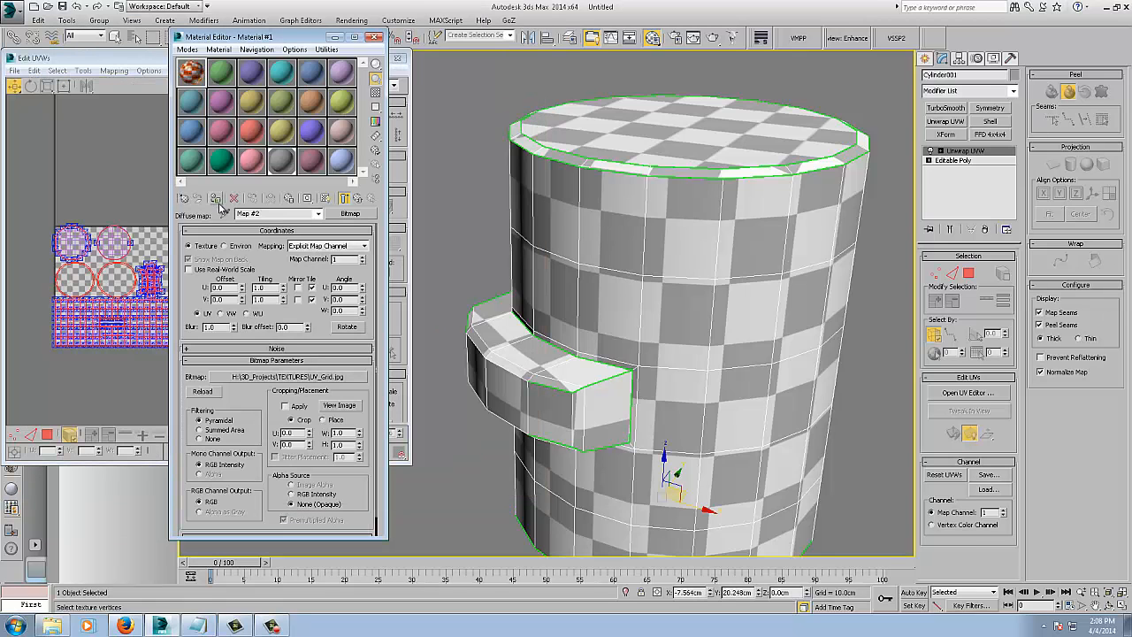
{"action": "left_click", "coordinate": [325, 198]}
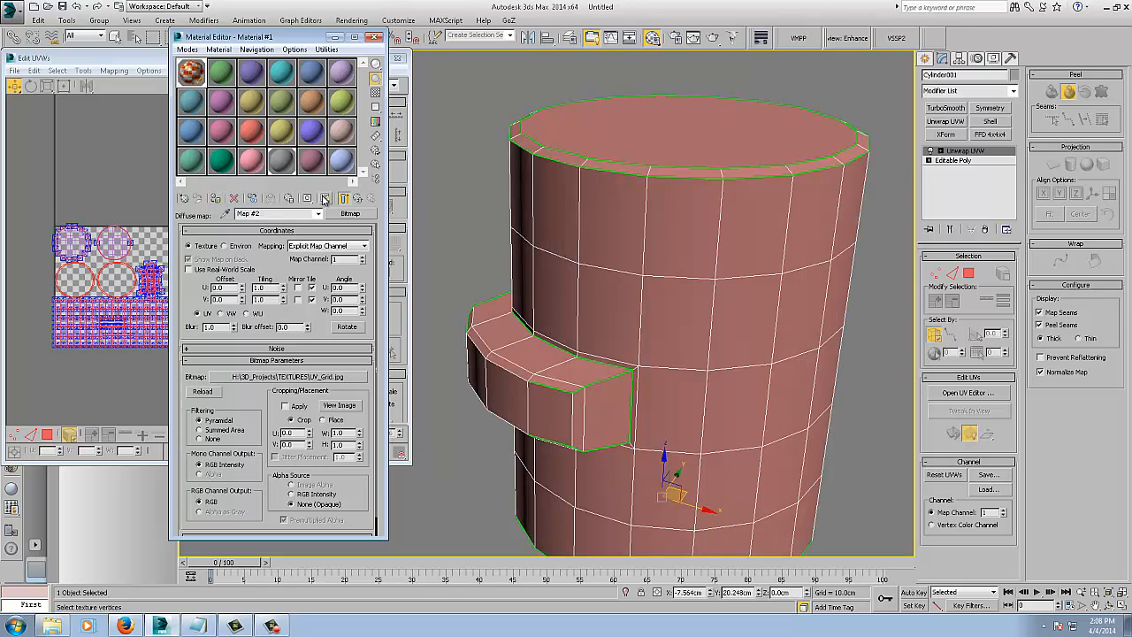
{"action": "left_click", "coordinate": [326, 198]}
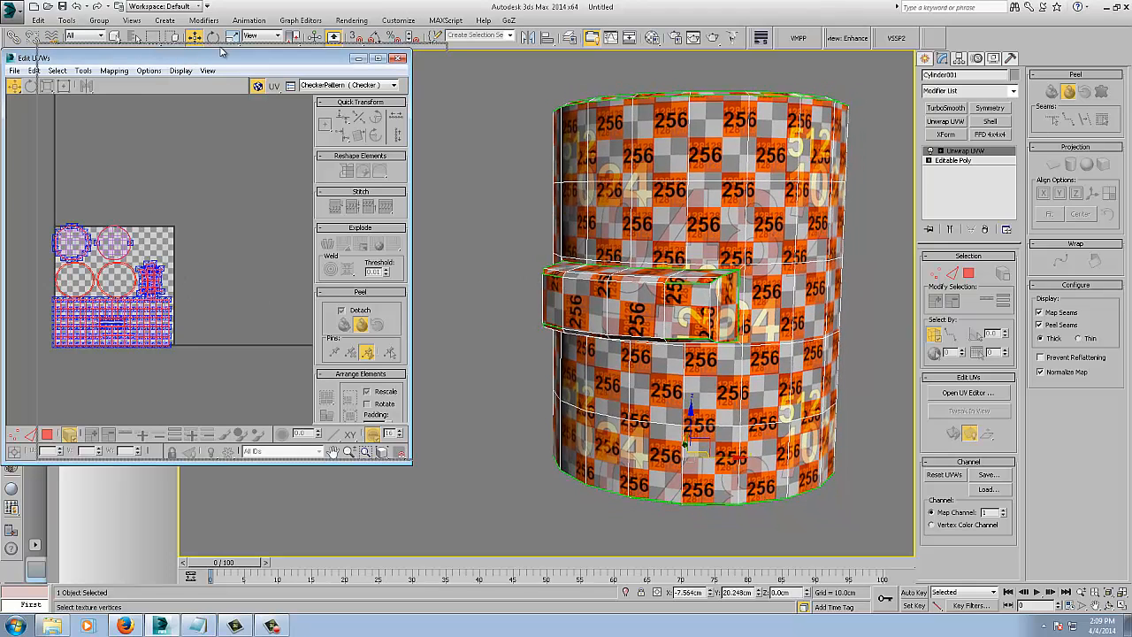
Shift-drag a copy of the cylinder beside the original, named 'heady', and confirm
{"action": "left_click_drag", "start_coordinate": [221, 56], "coordinate": [251, 49]}
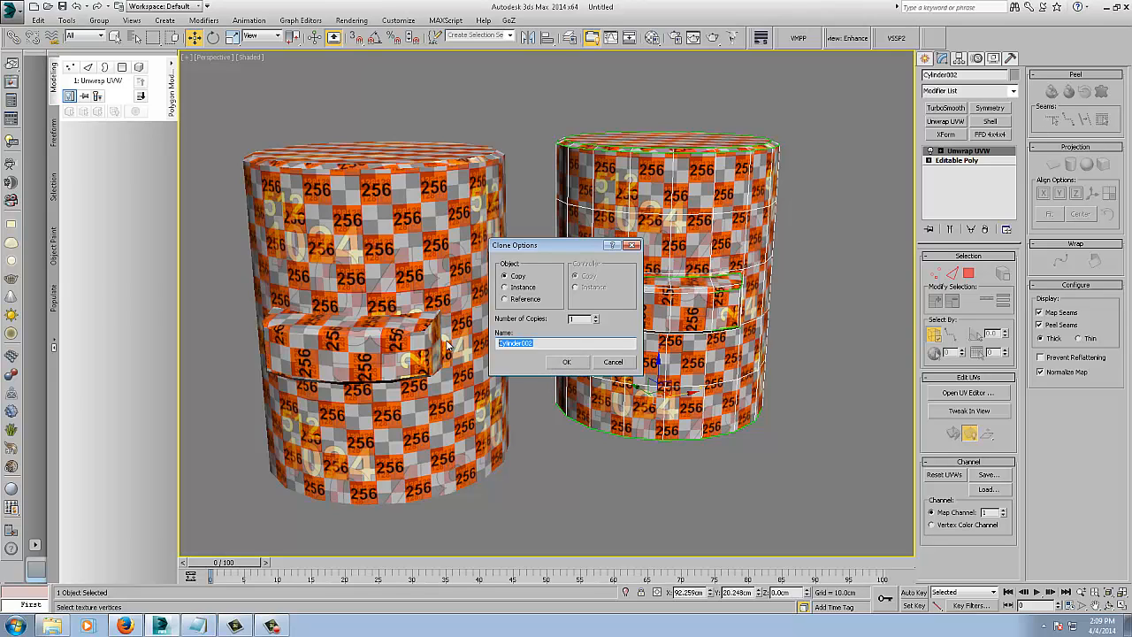
{"action": "type", "text": "heady"}
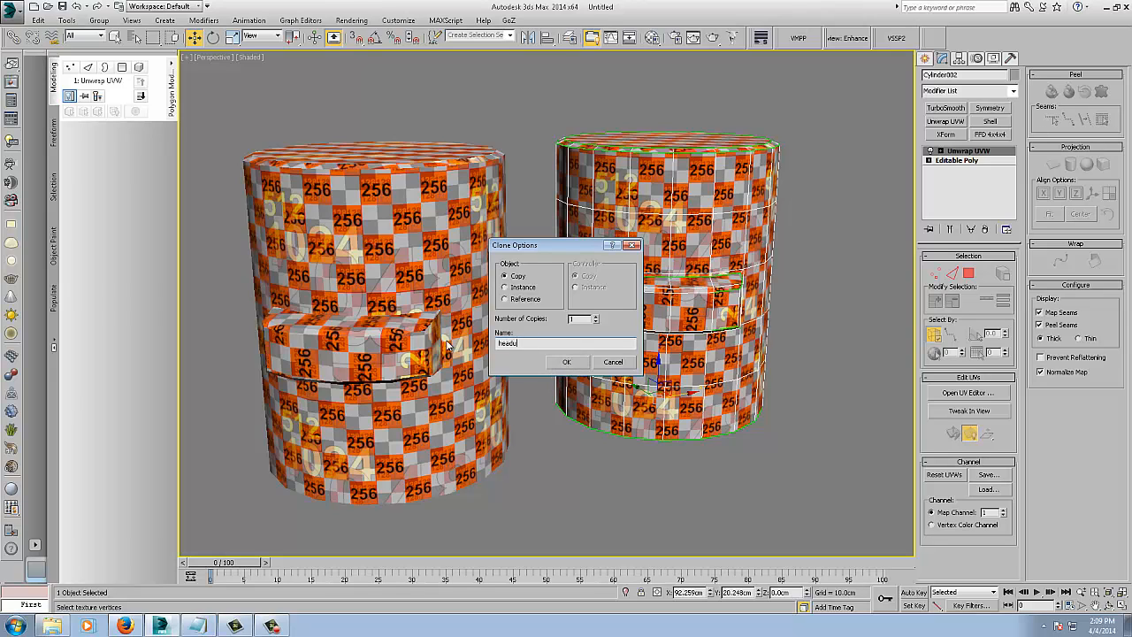
{"action": "left_click", "coordinate": [567, 361]}
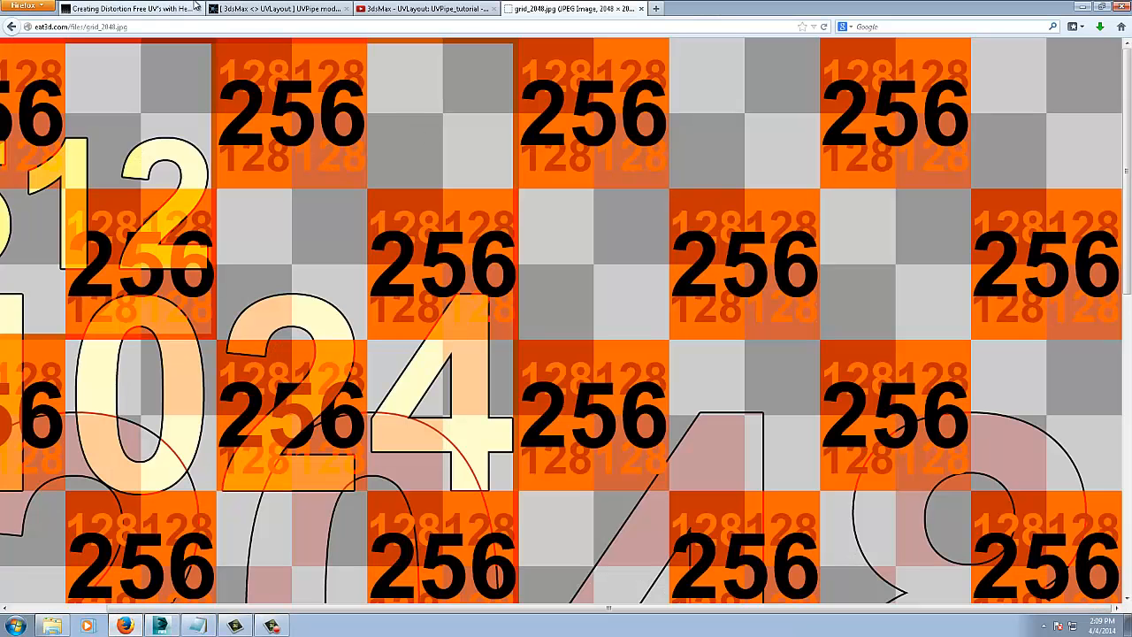
{"action": "left_click", "coordinate": [280, 7]}
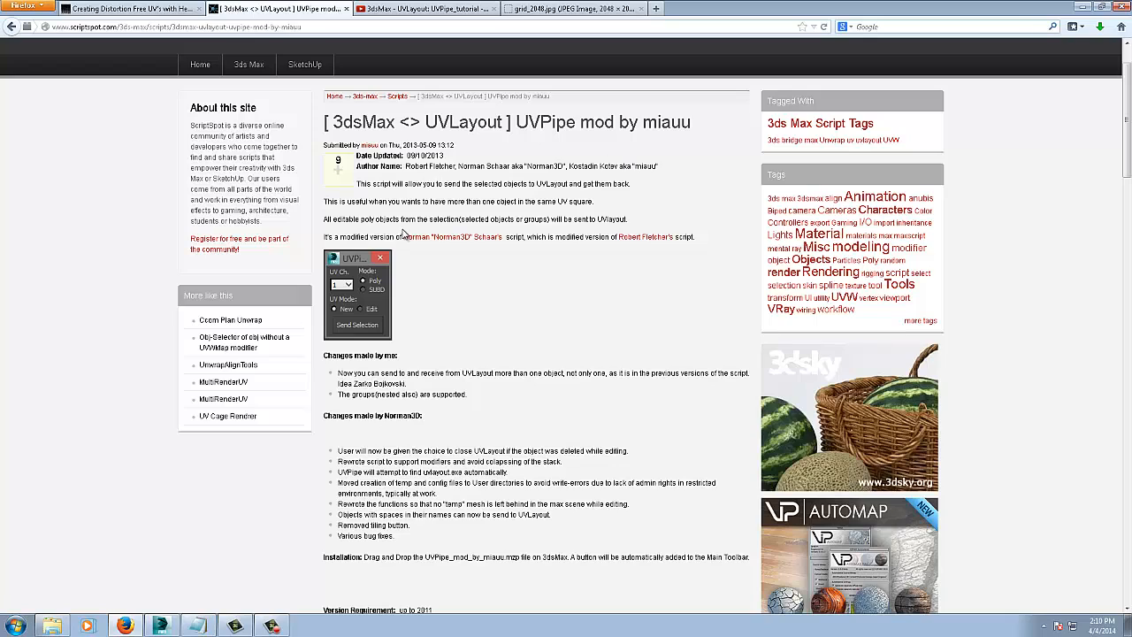
{"action": "mouse_move", "coordinate": [451, 203]}
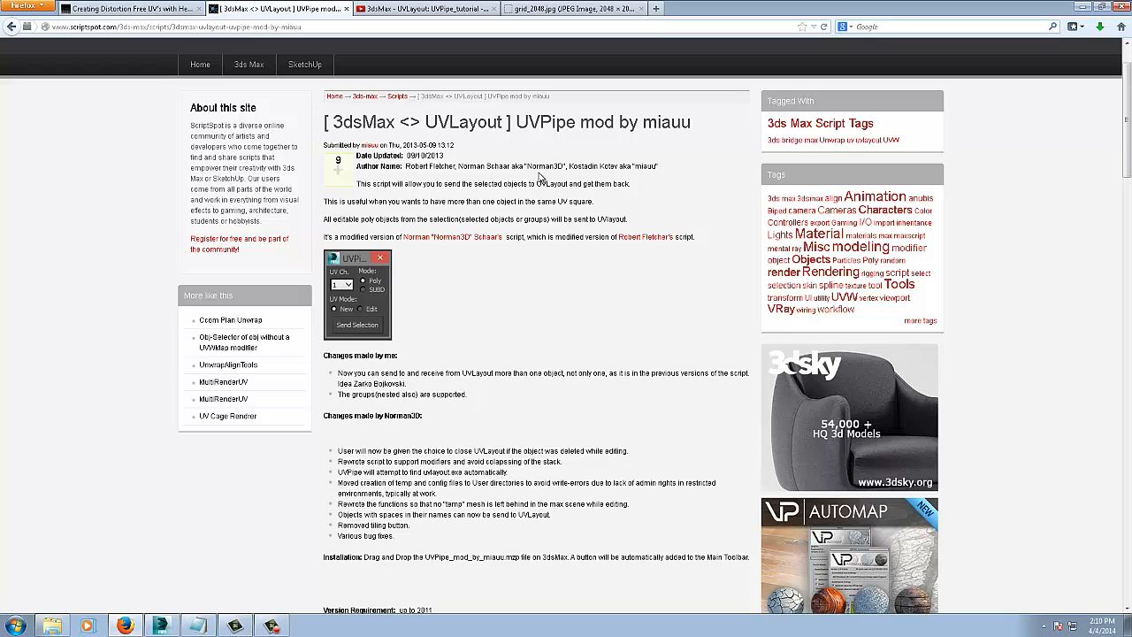
{"action": "scroll", "scroll_direction": "down", "scroll_amount": 3}
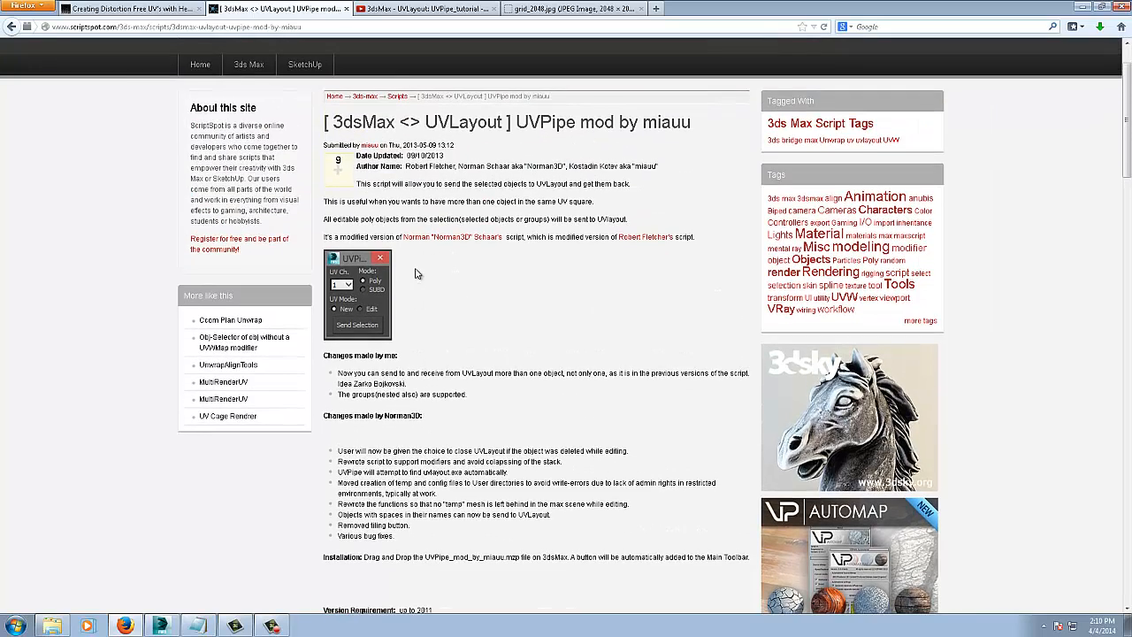
{"action": "scroll", "scroll_direction": "down", "scroll_amount": 3}
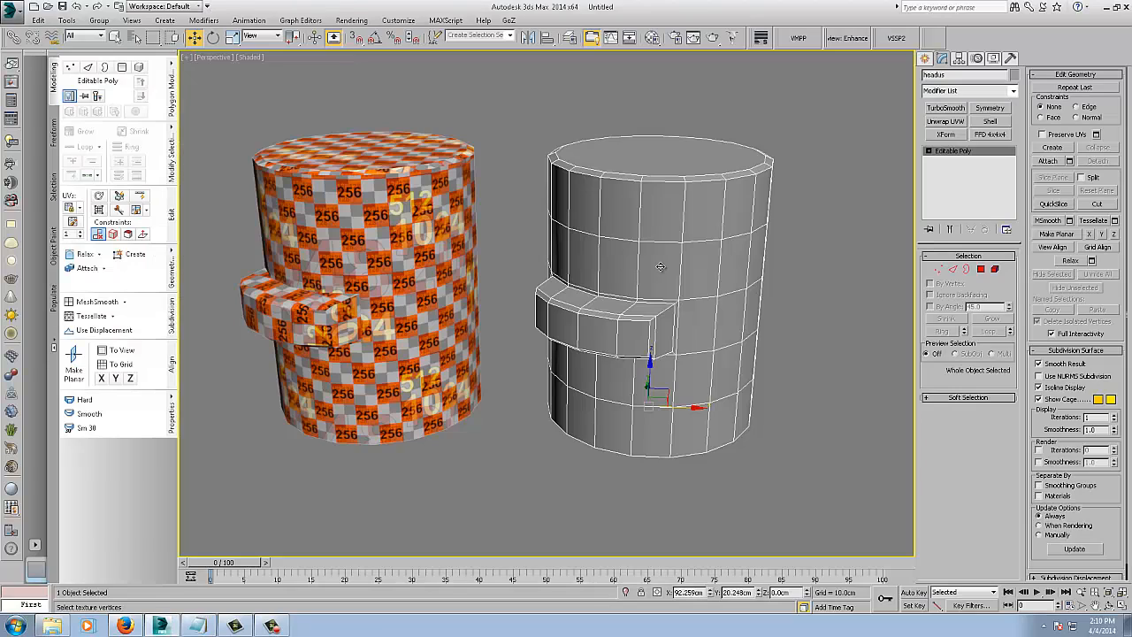
{"action": "mouse_move", "coordinate": [736, 37]}
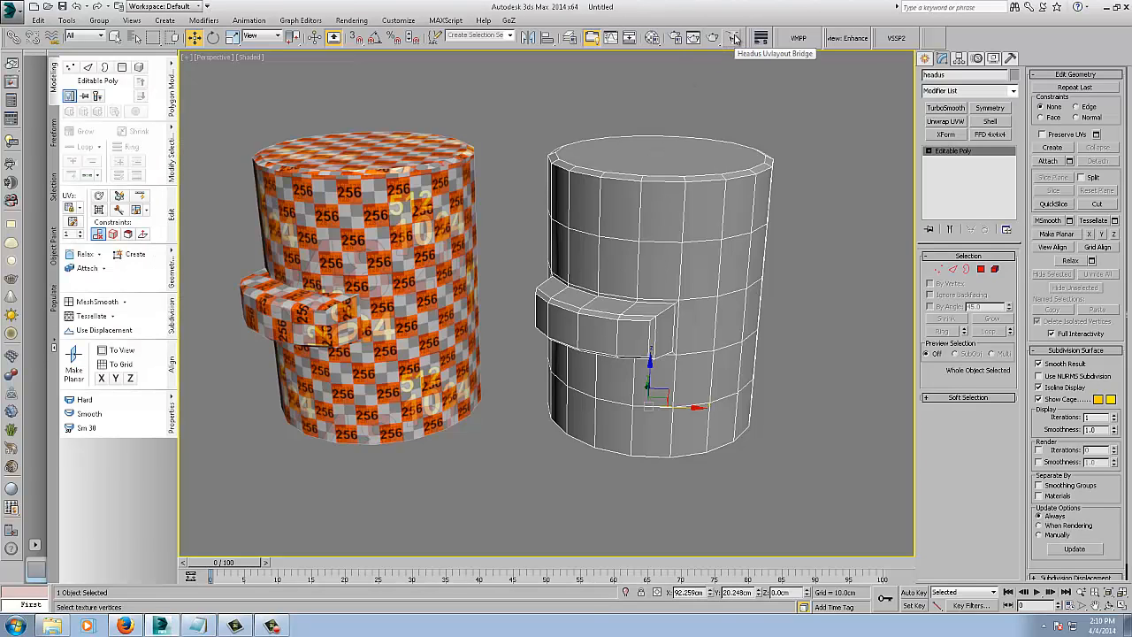
In the UVPipe bridge, set the UV mode options and send the selected cylinder to UVLayout
{"action": "left_click", "coordinate": [736, 37]}
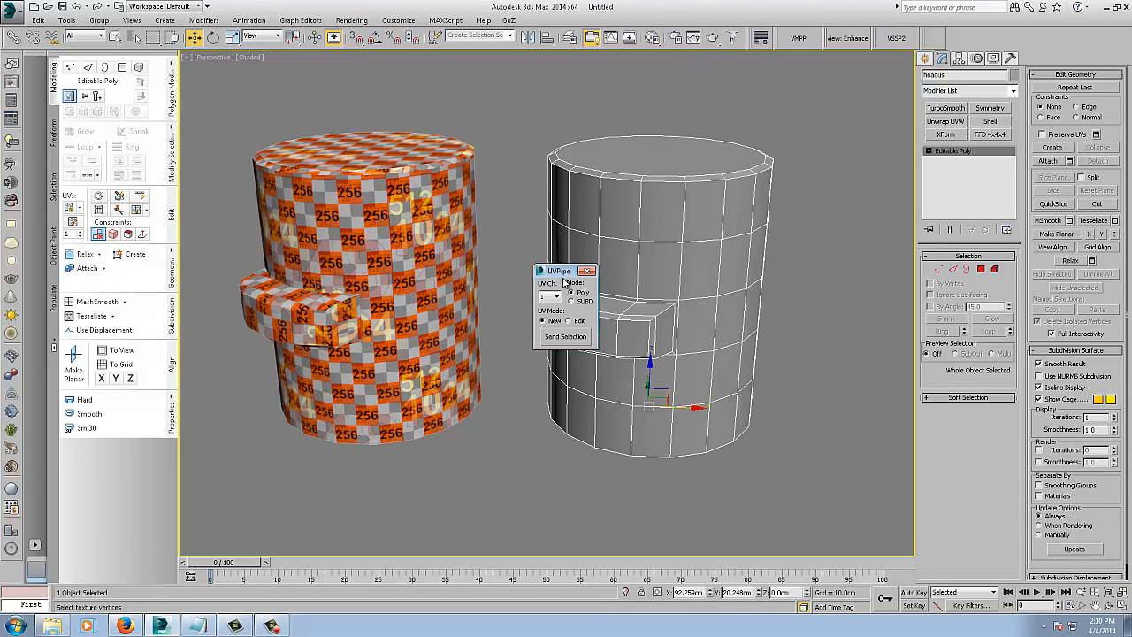
{"action": "left_click_drag", "start_coordinate": [557, 270], "coordinate": [867, 99]}
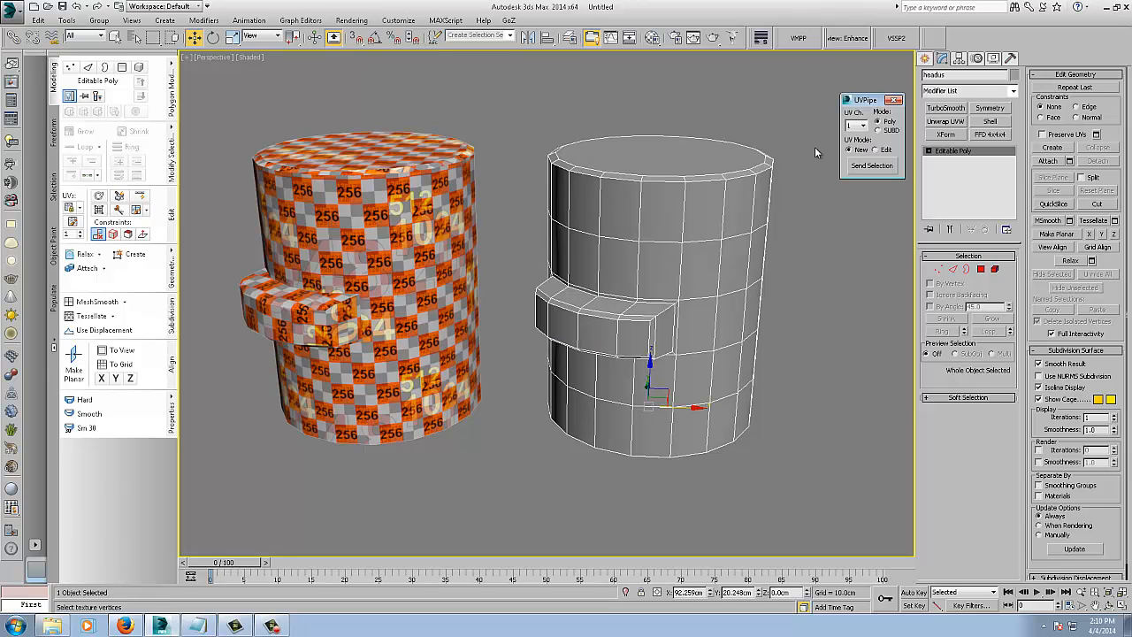
{"action": "mouse_move", "coordinate": [464, 343]}
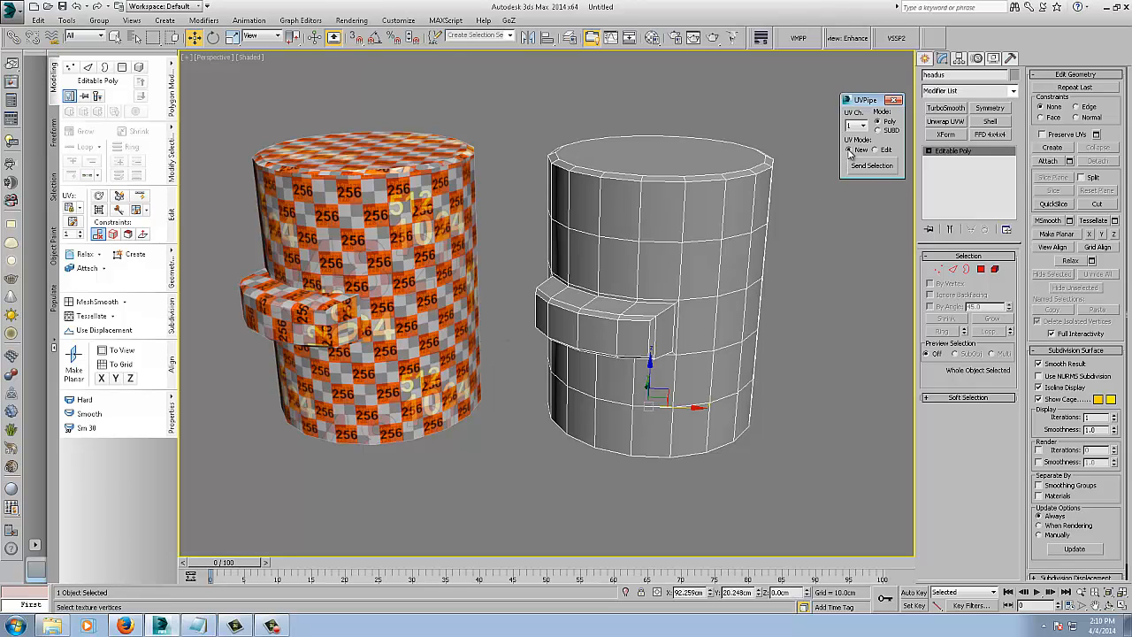
{"action": "mouse_move", "coordinate": [665, 233]}
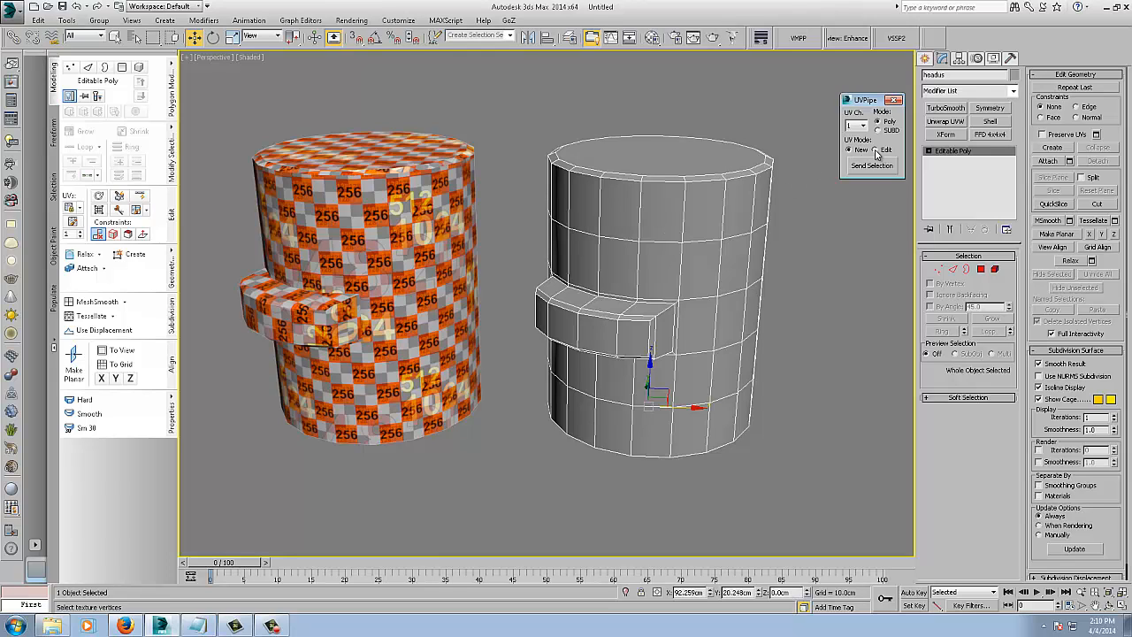
{"action": "left_click", "coordinate": [874, 148]}
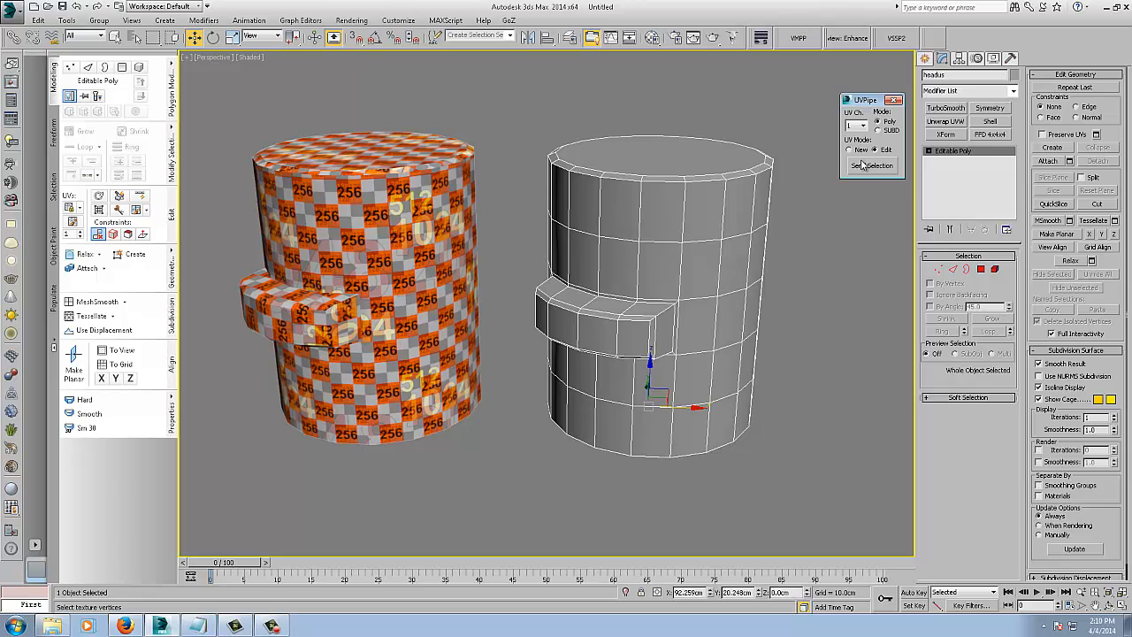
{"action": "left_click", "coordinate": [849, 149]}
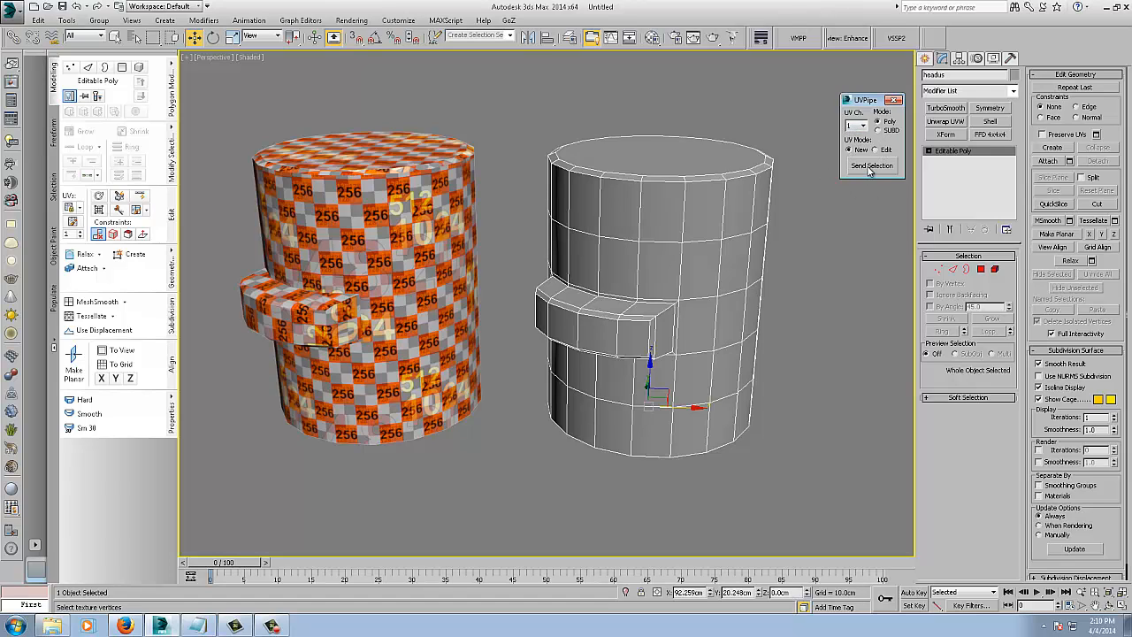
{"action": "left_click", "coordinate": [872, 166]}
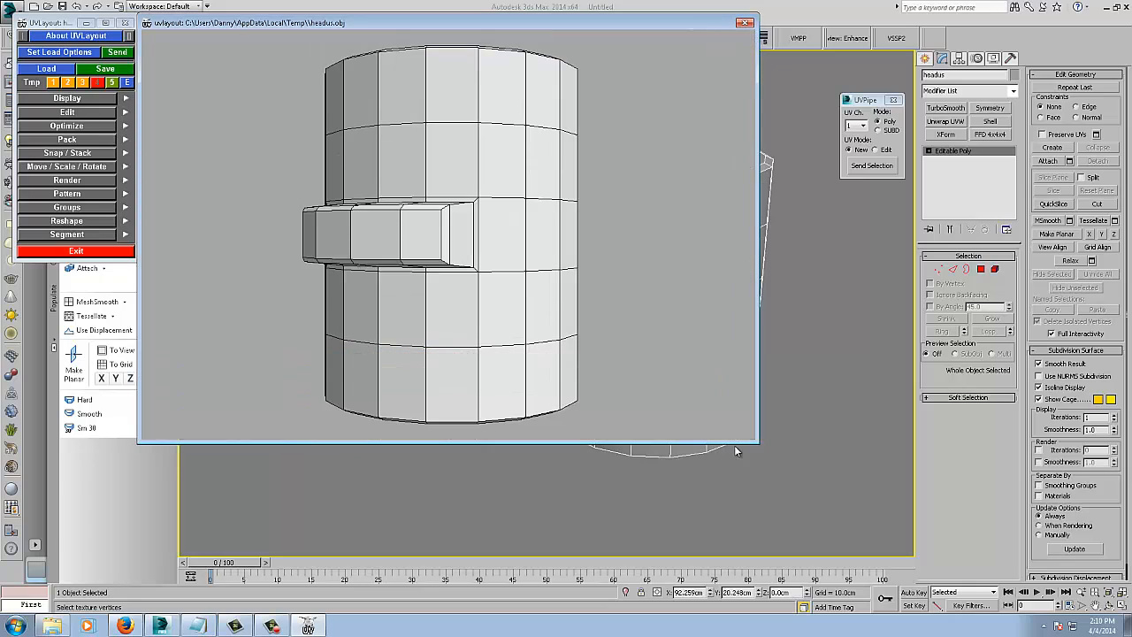
Keep the hotkeys.txt Notepad reference open beside the UVLayout window
{"action": "left_click", "coordinate": [198, 626]}
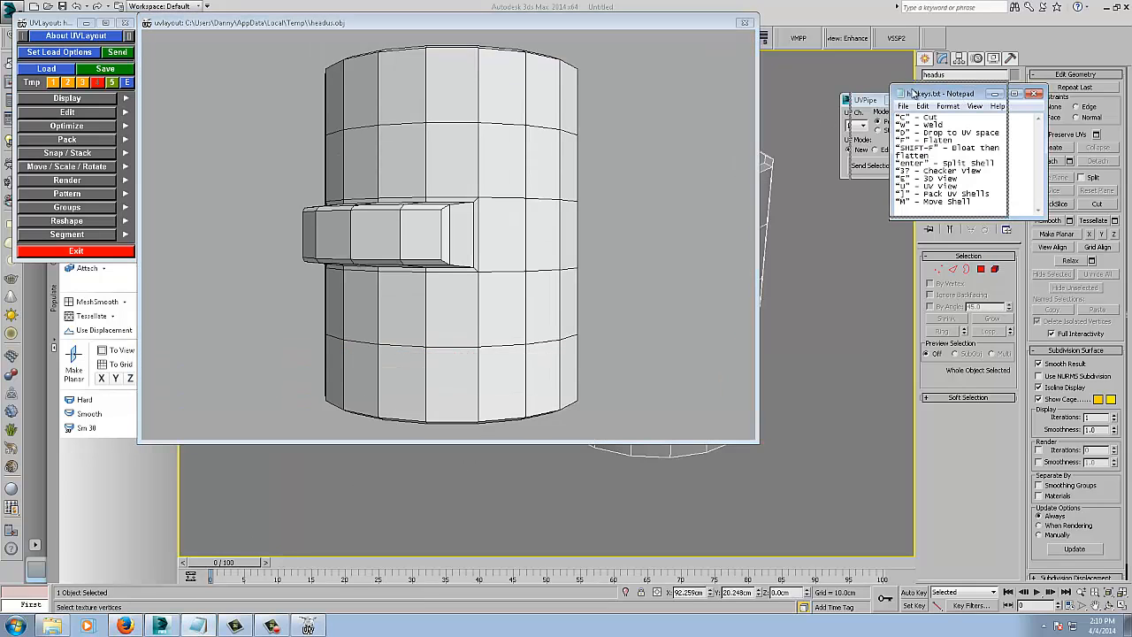
{"action": "left_click_drag", "start_coordinate": [947, 92], "coordinate": [840, 74]}
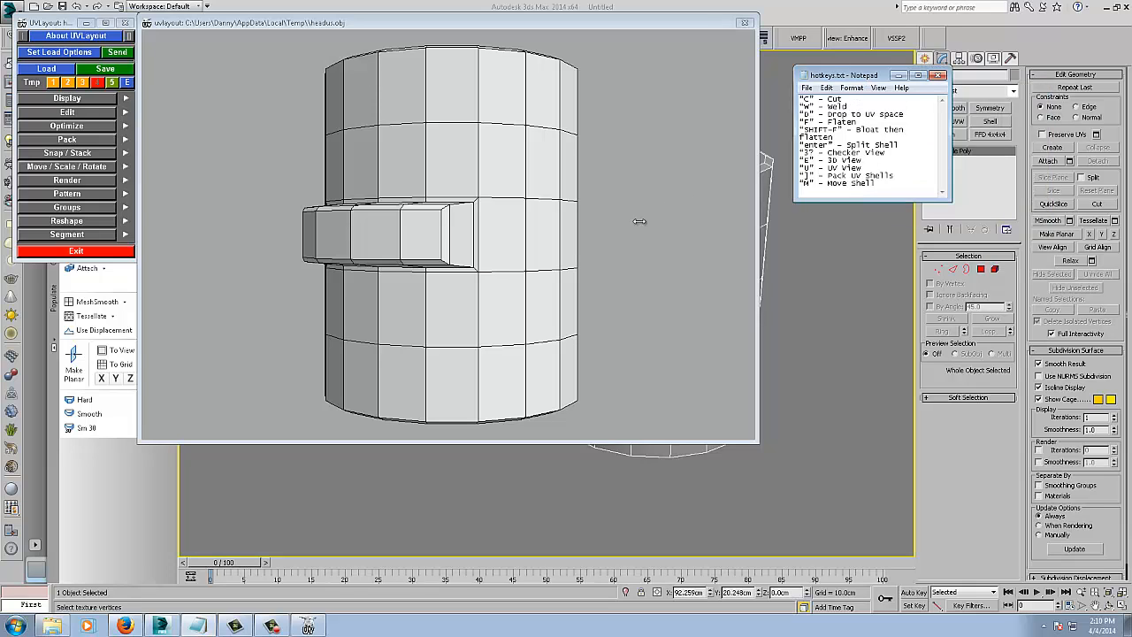
{"action": "mouse_move", "coordinate": [623, 262]}
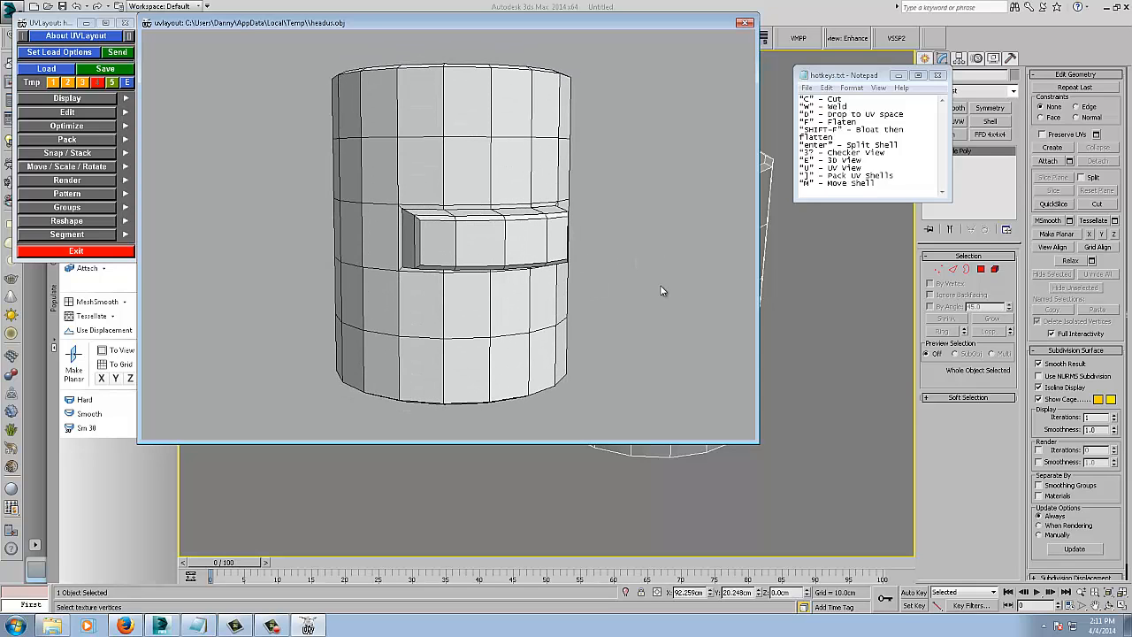
{"action": "mouse_move", "coordinate": [635, 226]}
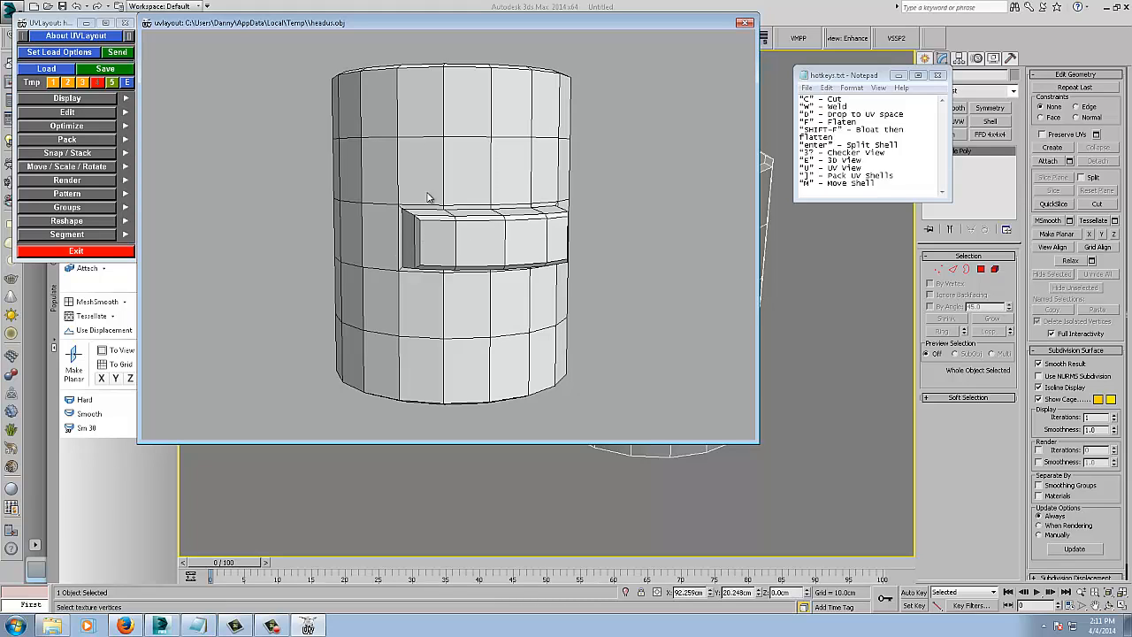
{"action": "mouse_move", "coordinate": [495, 223]}
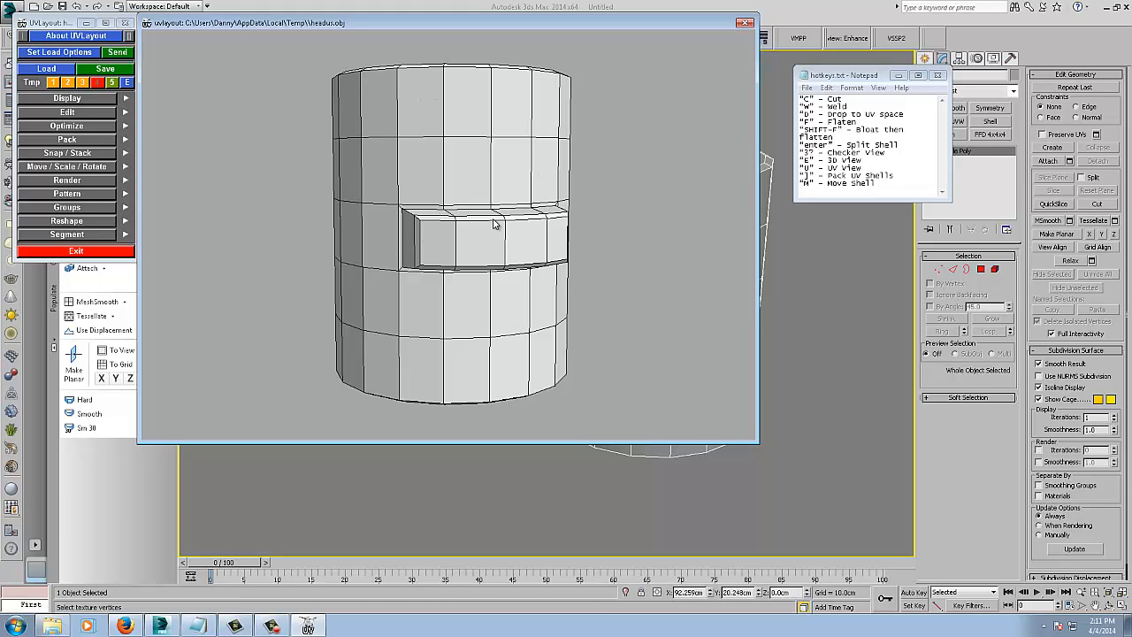
{"action": "mouse_move", "coordinate": [482, 230]}
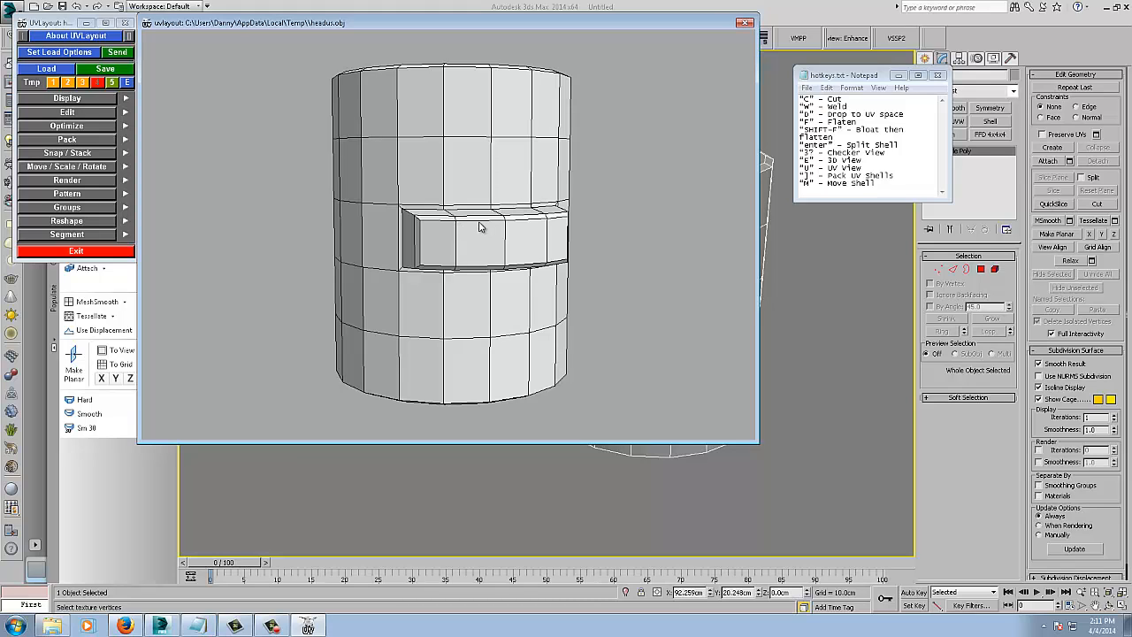
{"action": "mouse_move", "coordinate": [449, 219]}
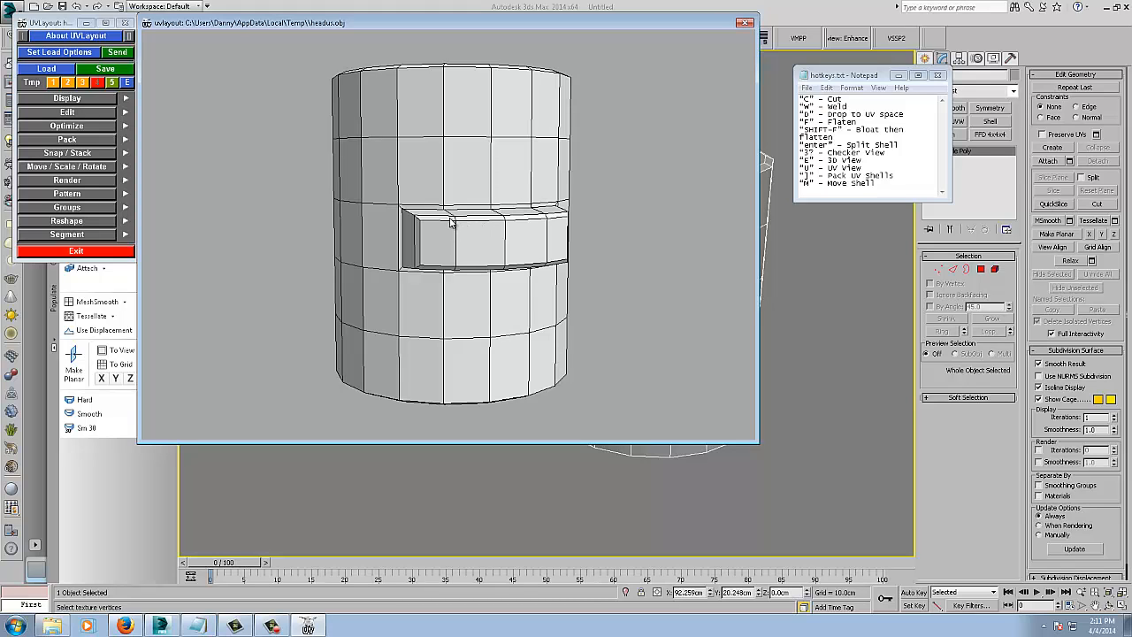
{"action": "mouse_move", "coordinate": [439, 216]}
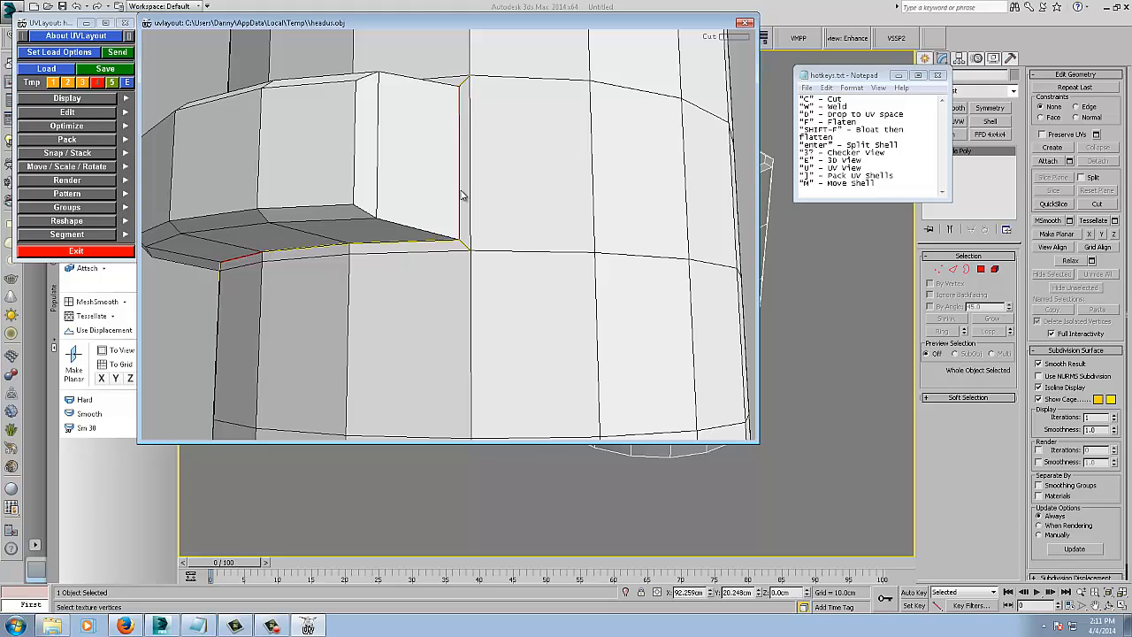
{"action": "mouse_move", "coordinate": [456, 77]}
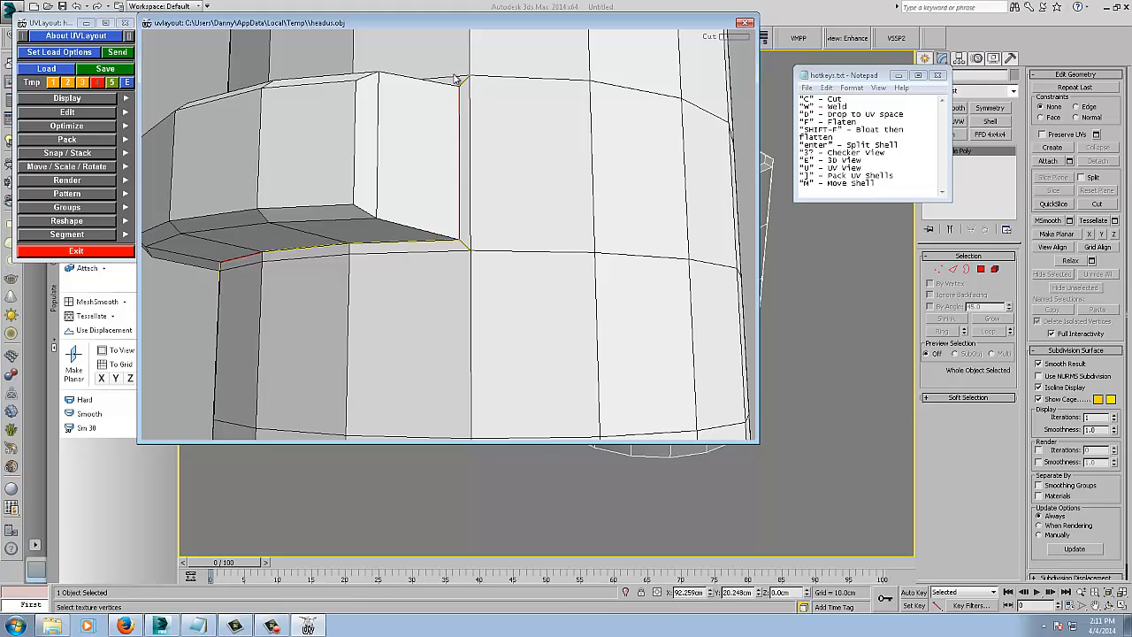
{"action": "mouse_move", "coordinate": [464, 85]}
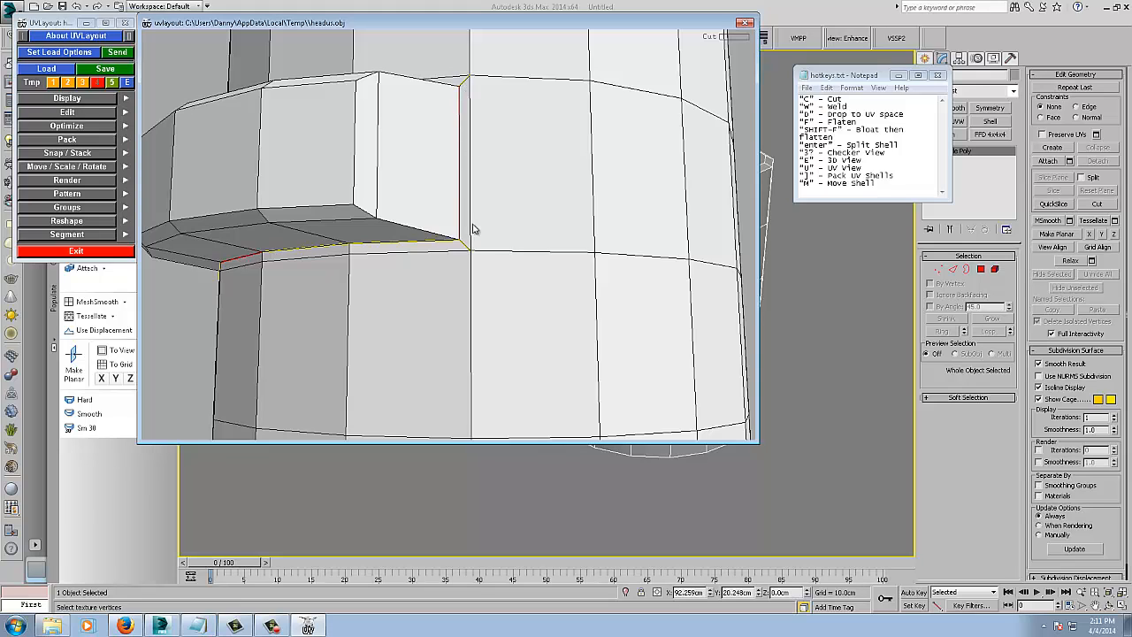
{"action": "mouse_move", "coordinate": [752, 209]}
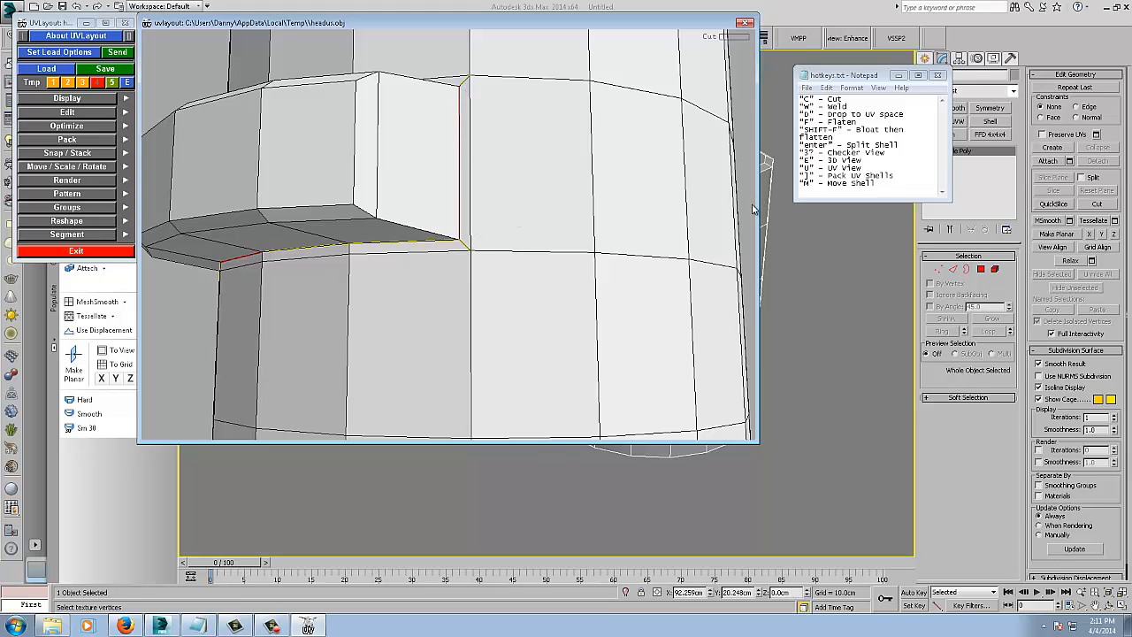
{"action": "mouse_move", "coordinate": [740, 124]}
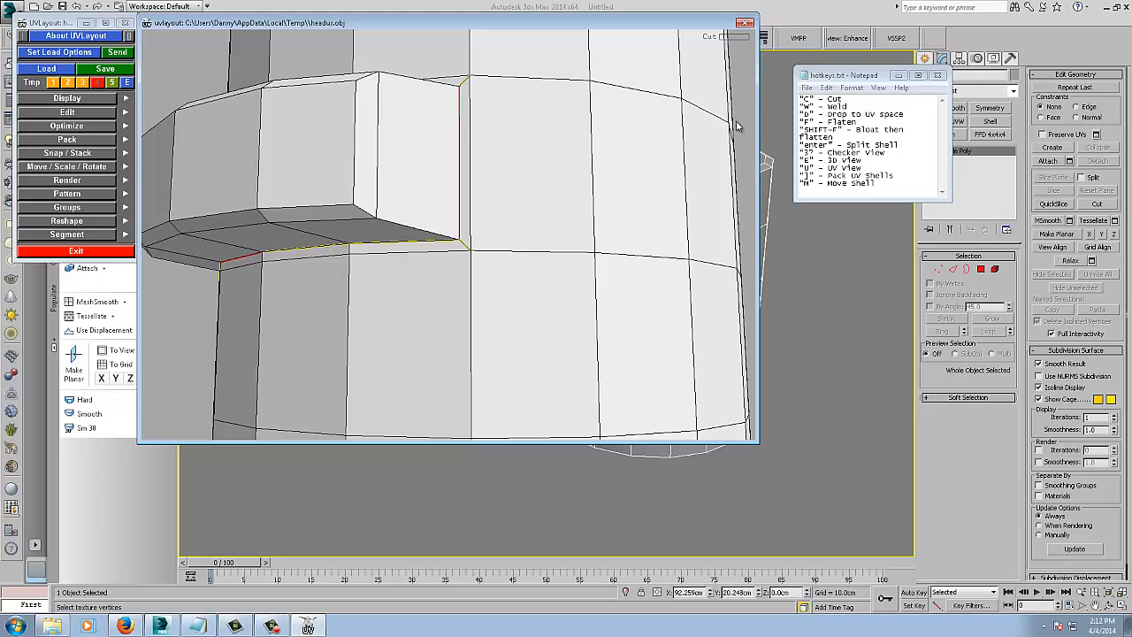
{"action": "mouse_move", "coordinate": [467, 249]}
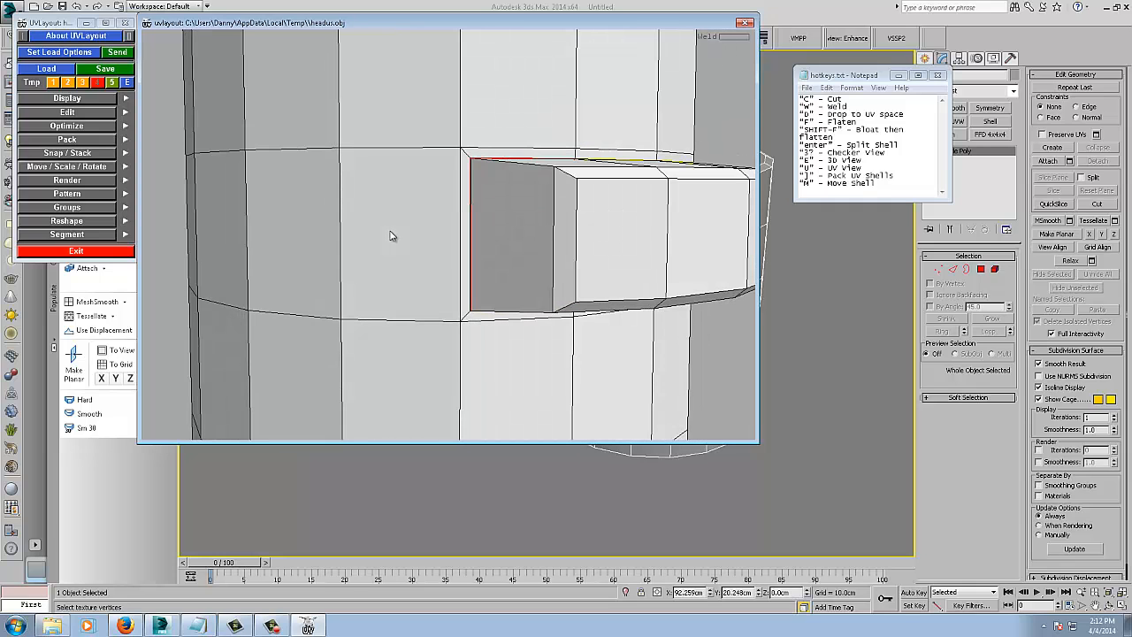
{"action": "mouse_move", "coordinate": [484, 207]}
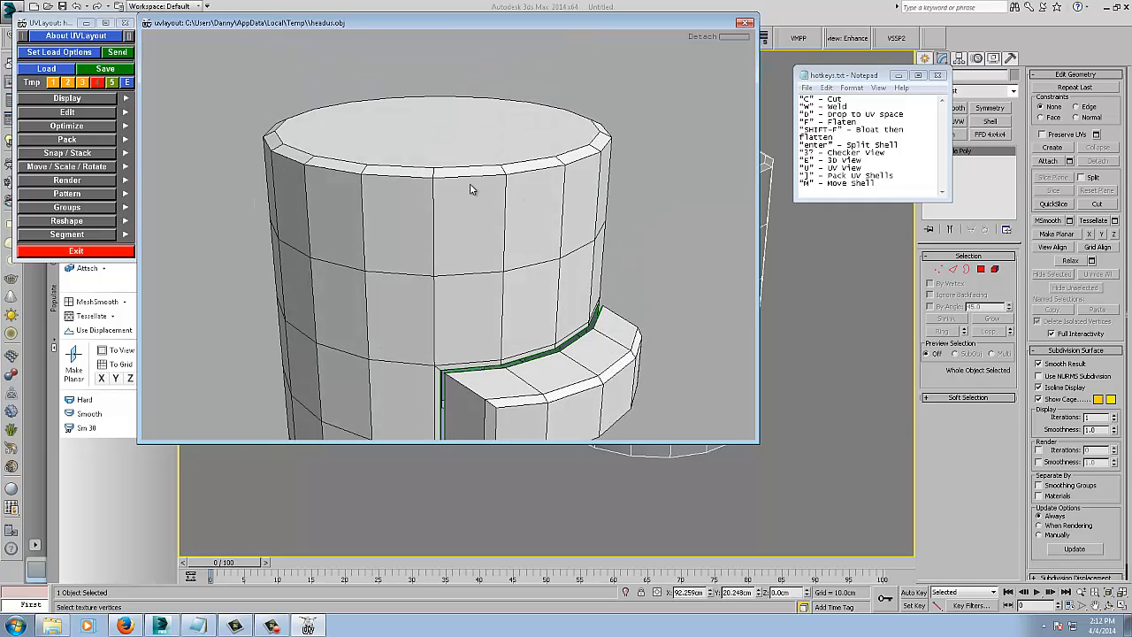
{"action": "mouse_move", "coordinate": [477, 183]}
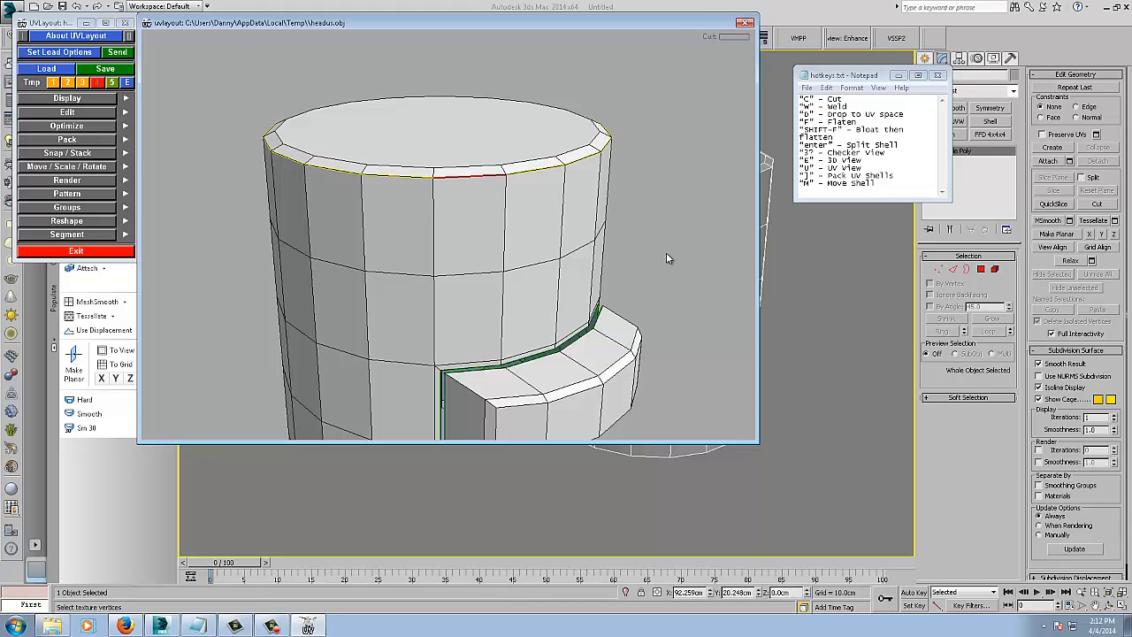
{"action": "mouse_move", "coordinate": [671, 269]}
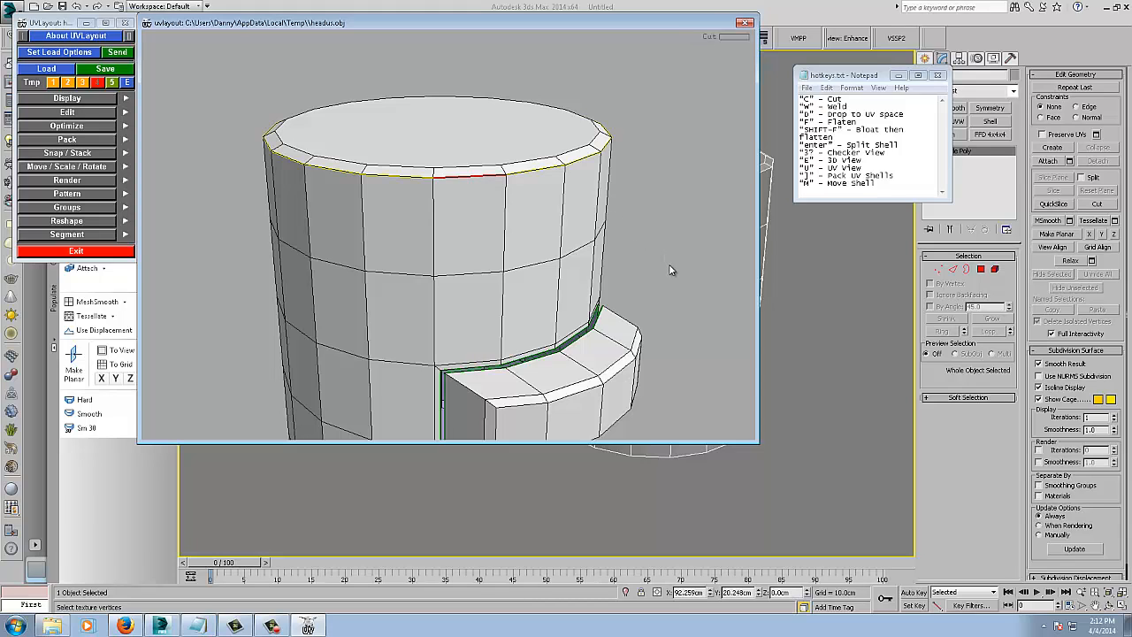
{"action": "mouse_move", "coordinate": [474, 180]}
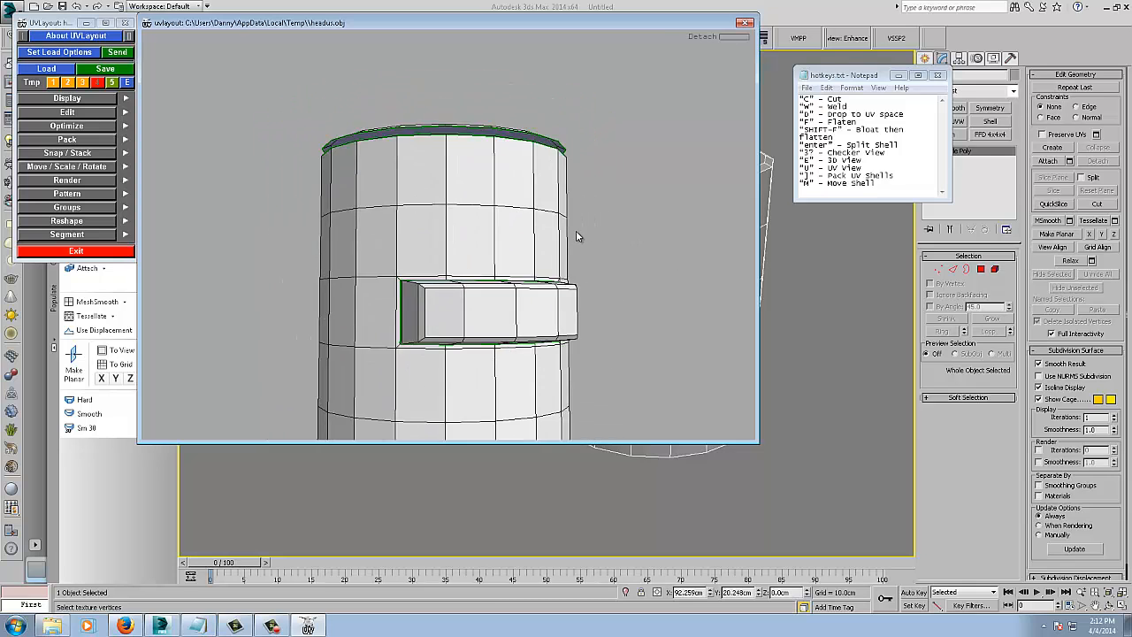
Mark cuts with C around the bottom rim and down the cylinder's side
{"action": "left_click_drag", "start_coordinate": [580, 237], "coordinate": [646, 290]}
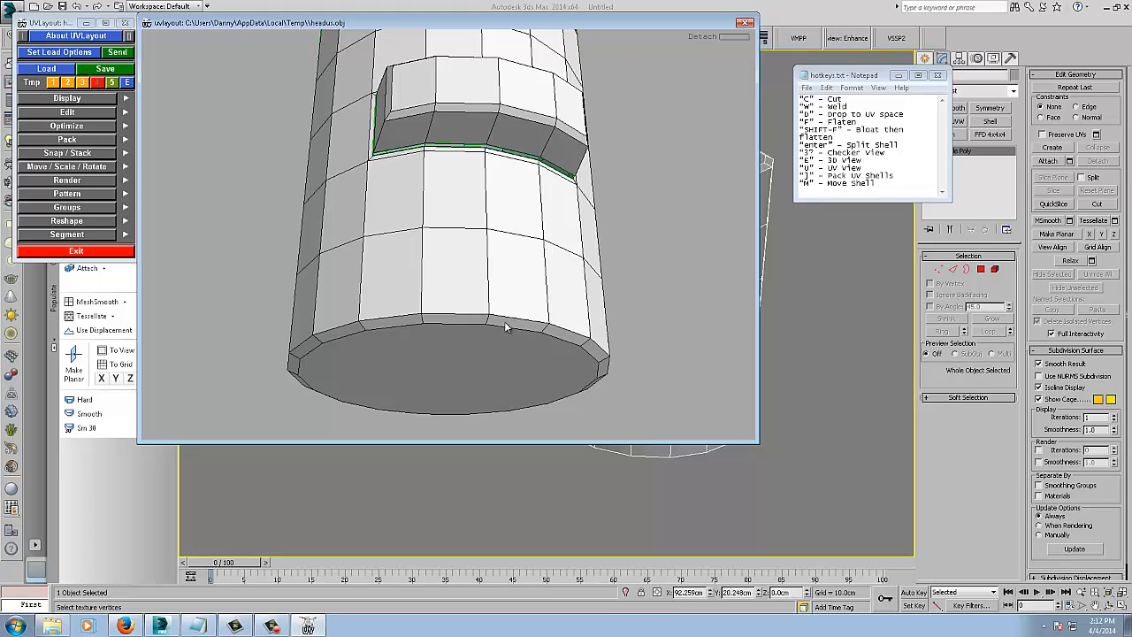
{"action": "mouse_move", "coordinate": [504, 320]}
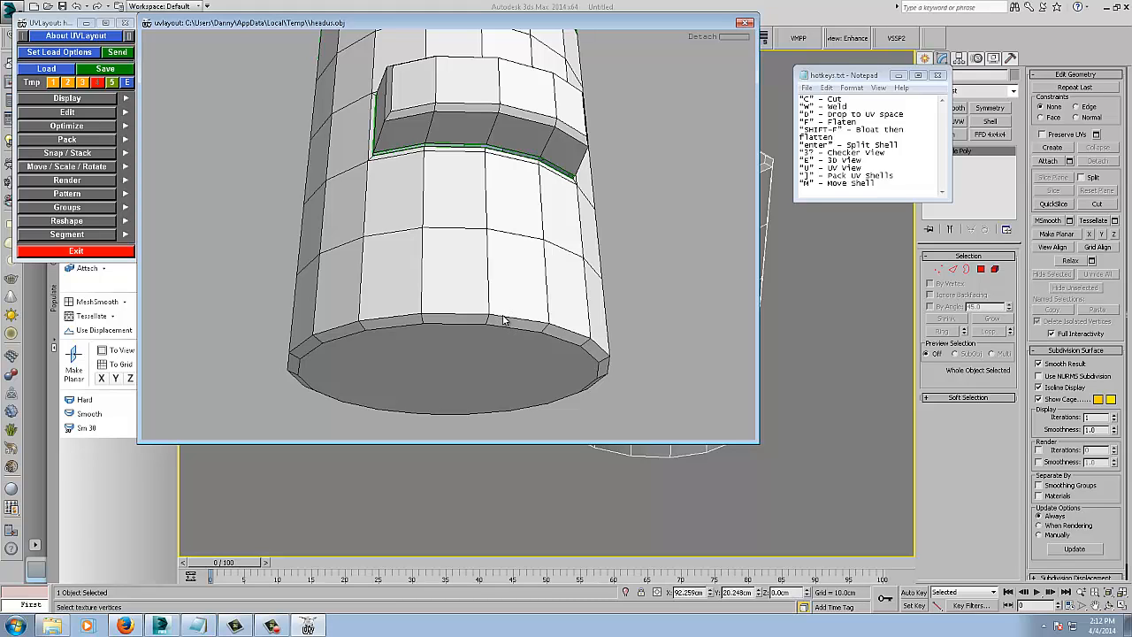
{"action": "left_click", "coordinate": [502, 326]}
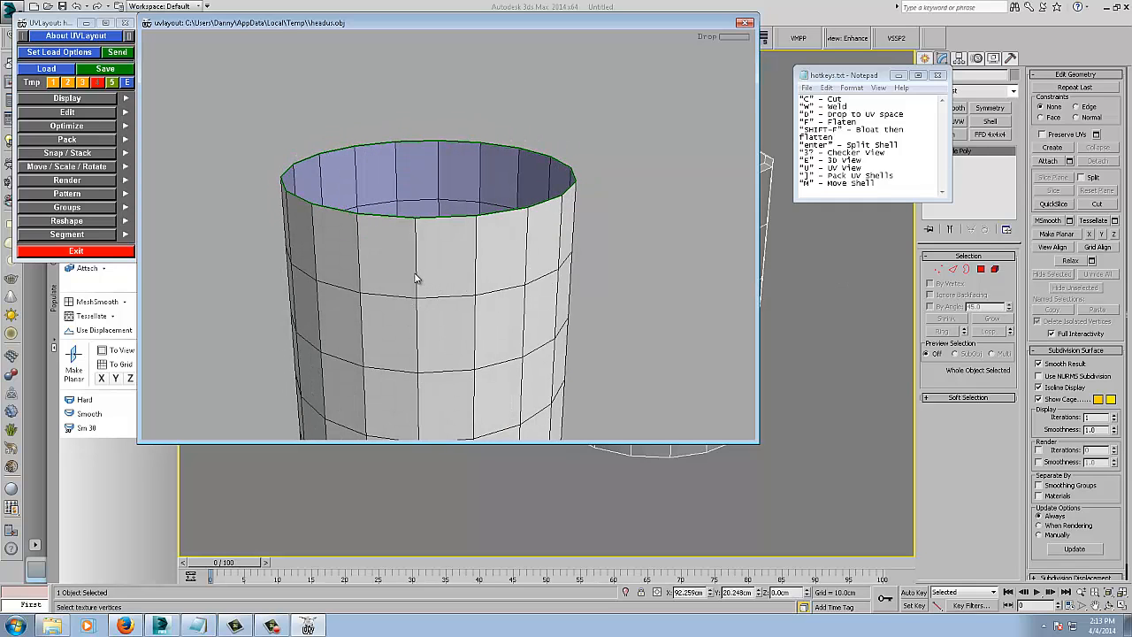
{"action": "left_click", "coordinate": [418, 279]}
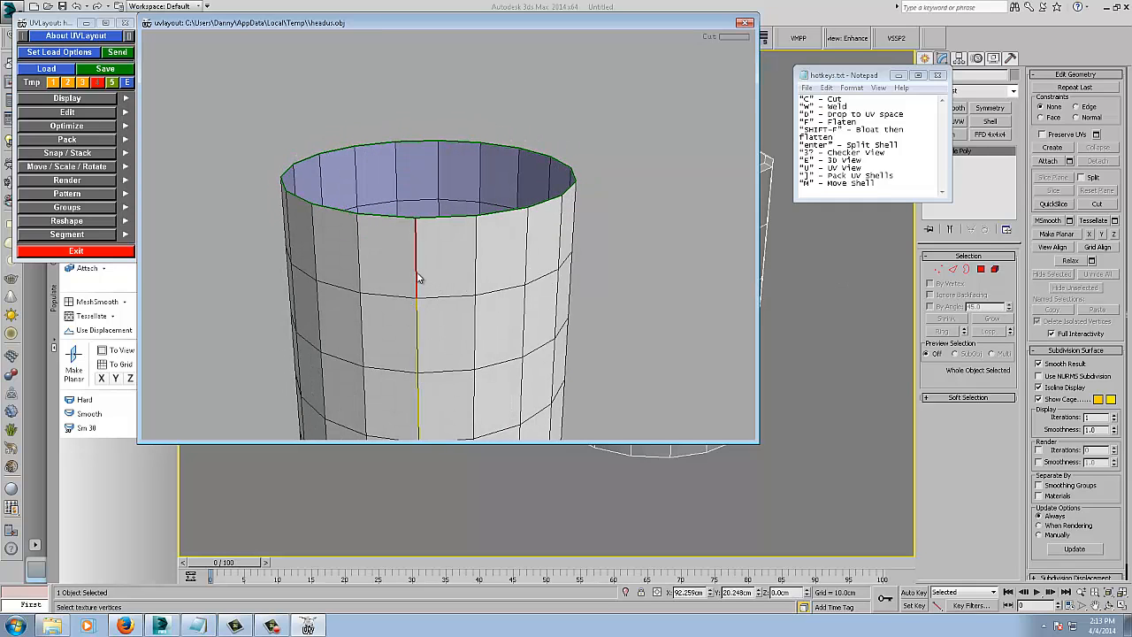
{"action": "mouse_move", "coordinate": [457, 271]}
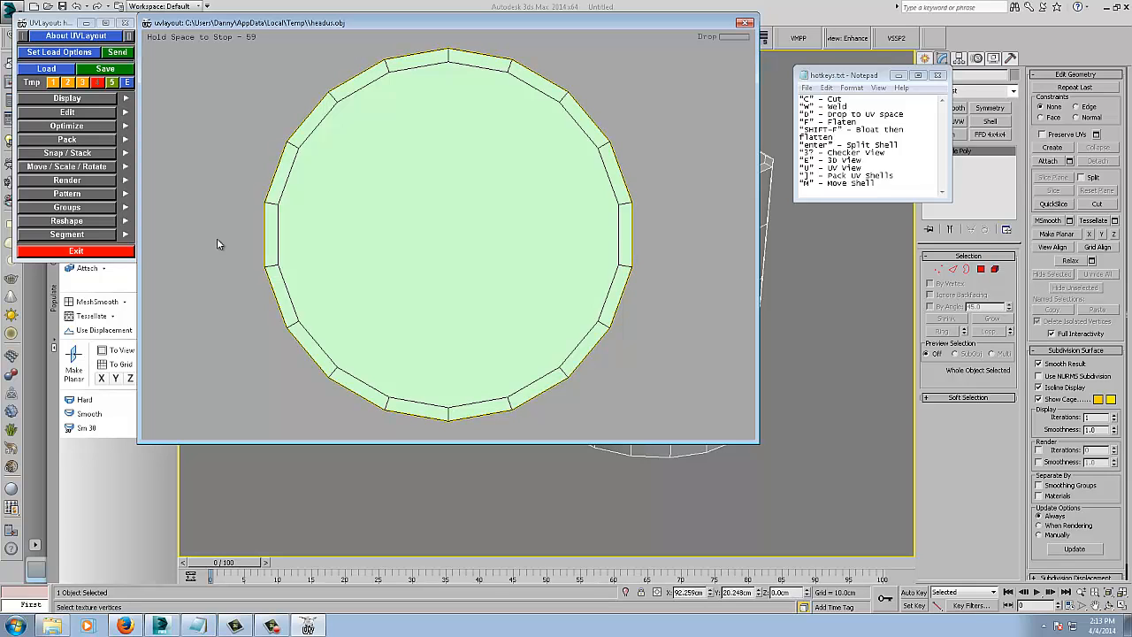
{"action": "mouse_move", "coordinate": [254, 35]}
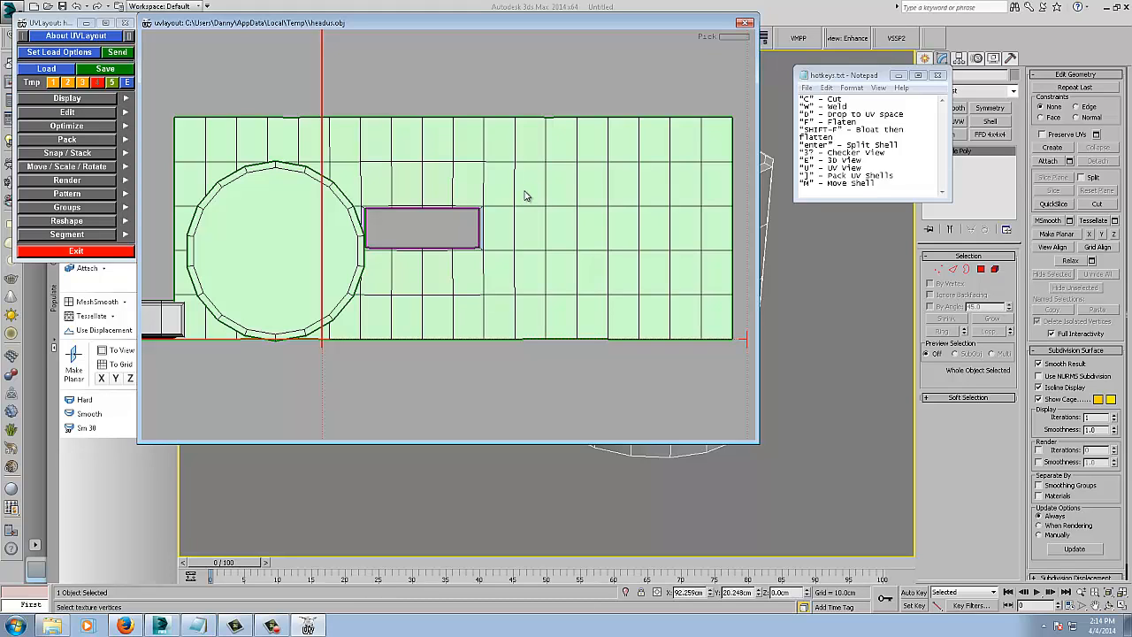
{"action": "mouse_move", "coordinate": [425, 96]}
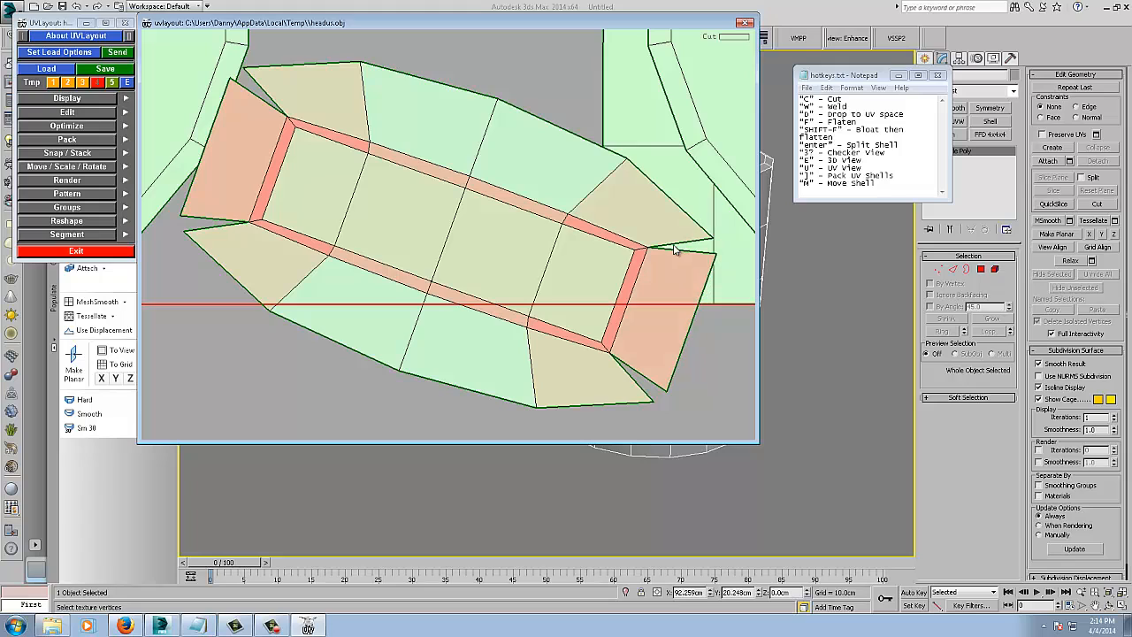
{"action": "mouse_move", "coordinate": [354, 135]}
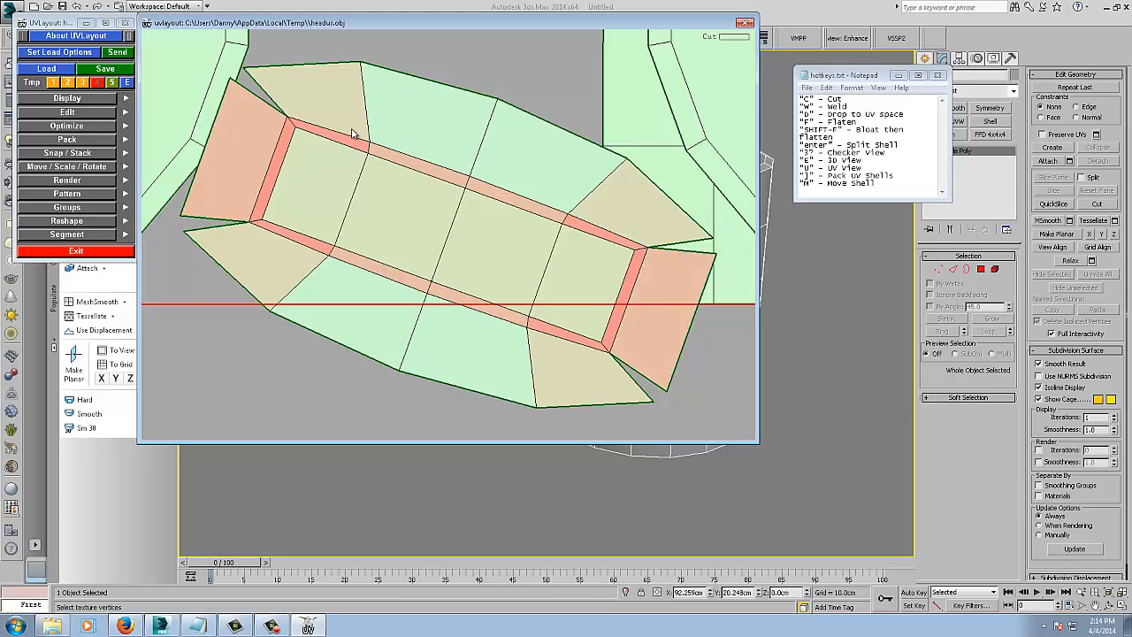
{"action": "mouse_move", "coordinate": [368, 191]}
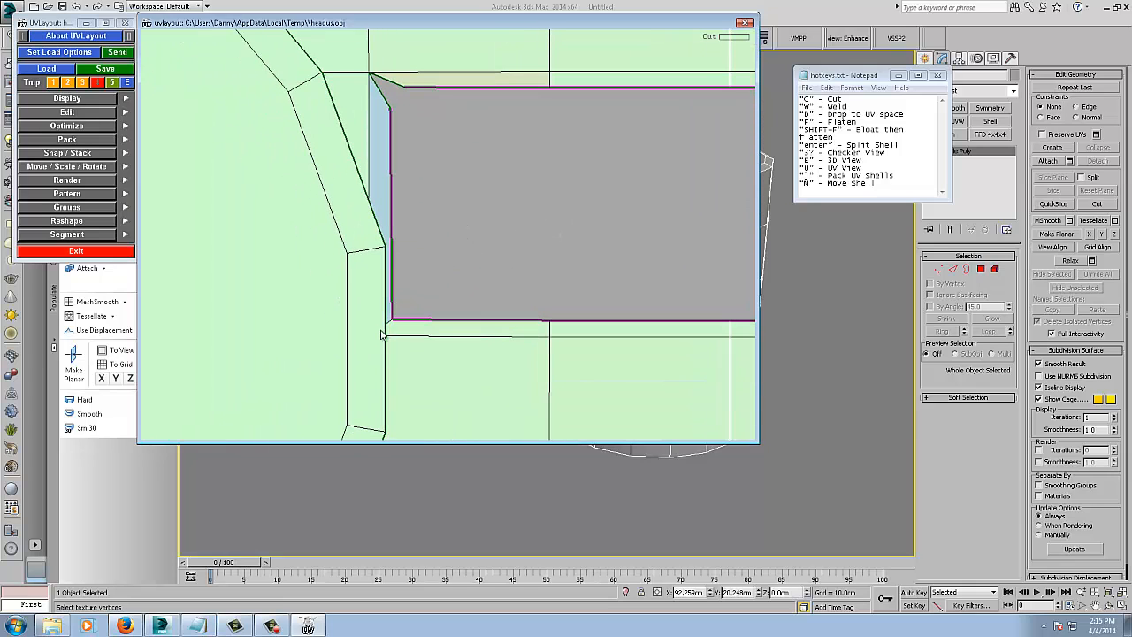
{"action": "mouse_move", "coordinate": [389, 327]}
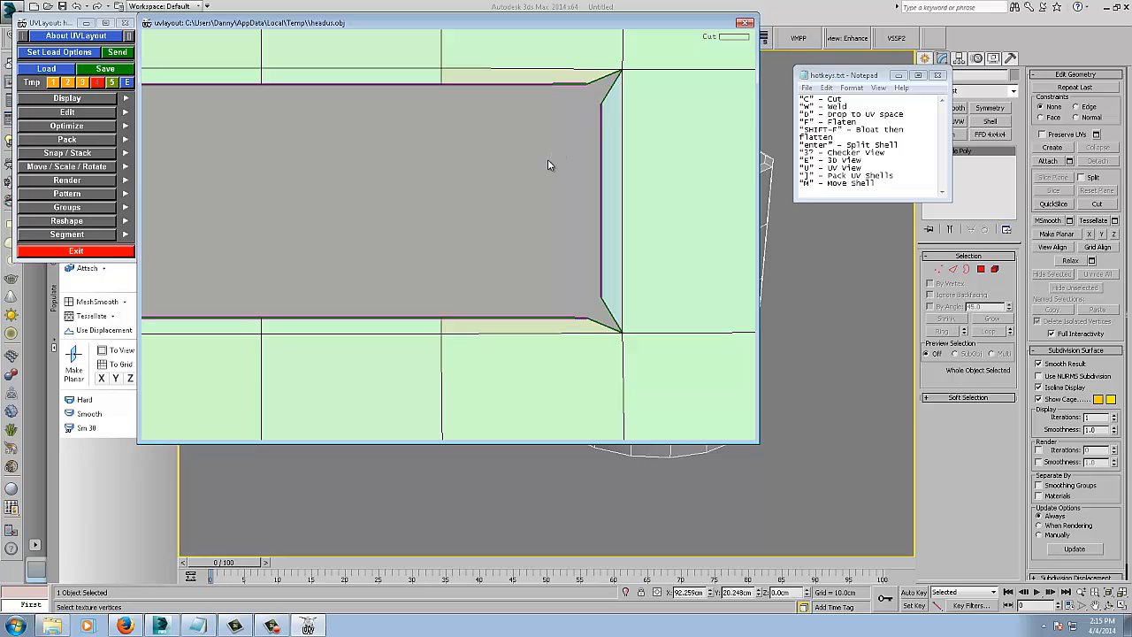
{"action": "mouse_move", "coordinate": [647, 157]}
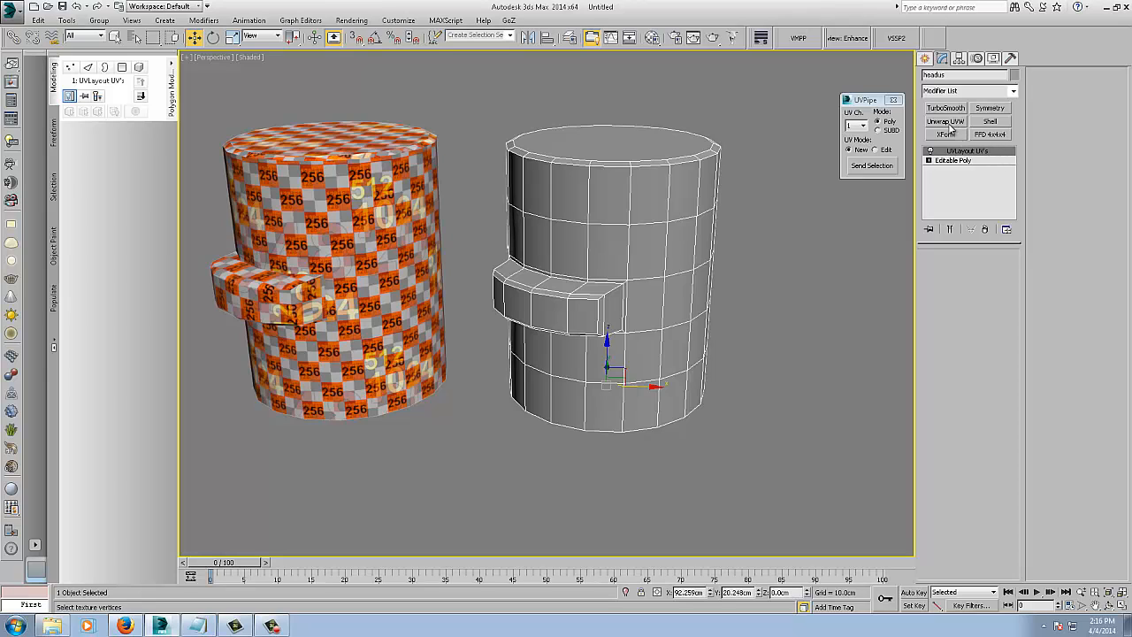
Add an Unwrap UVW modifier to the plain cylinder and bring up the UV_Grid checker bitmap material
{"action": "left_click", "coordinate": [944, 120]}
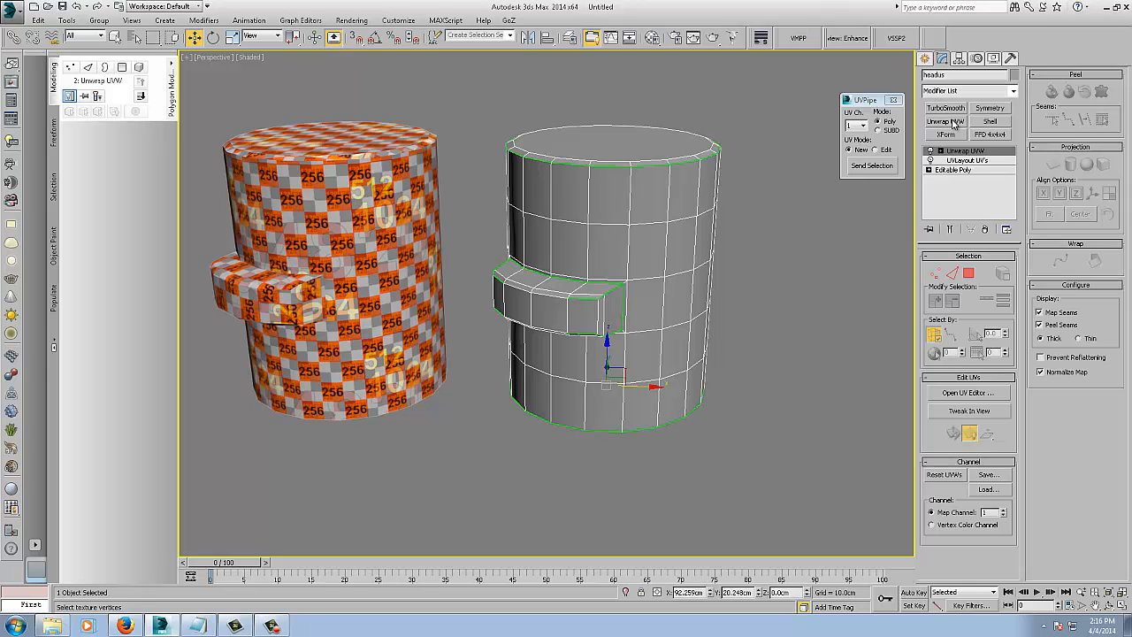
{"action": "left_click", "coordinate": [969, 393]}
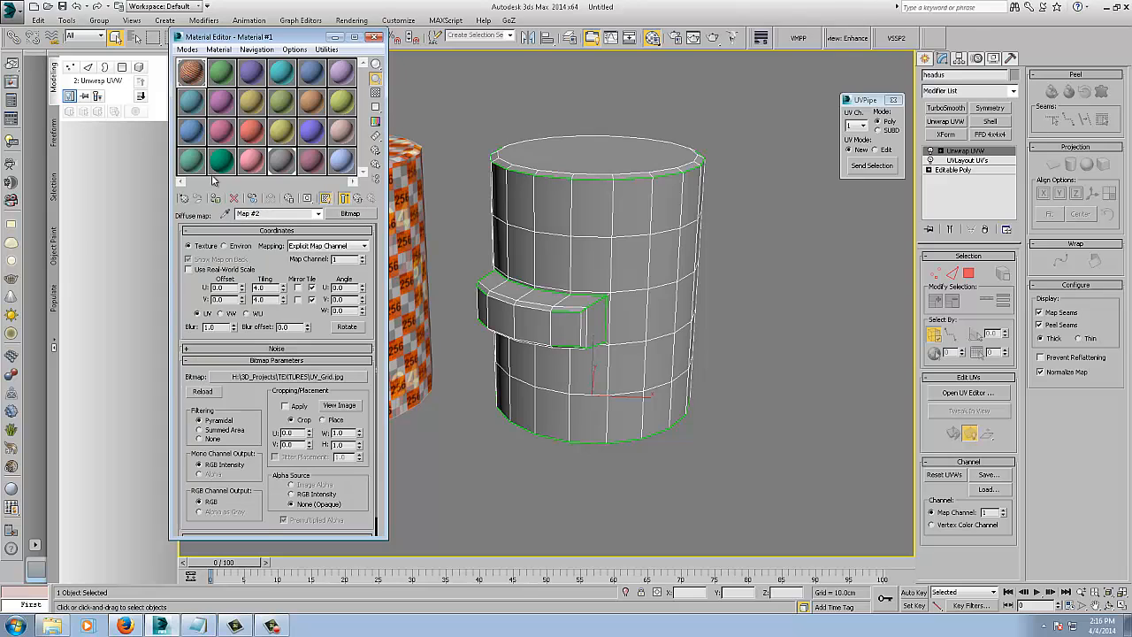
Assign the checker material to the right cylinder and wrap its bitmap in a Color Correction map, keeping the old map
{"action": "left_click", "coordinate": [216, 198]}
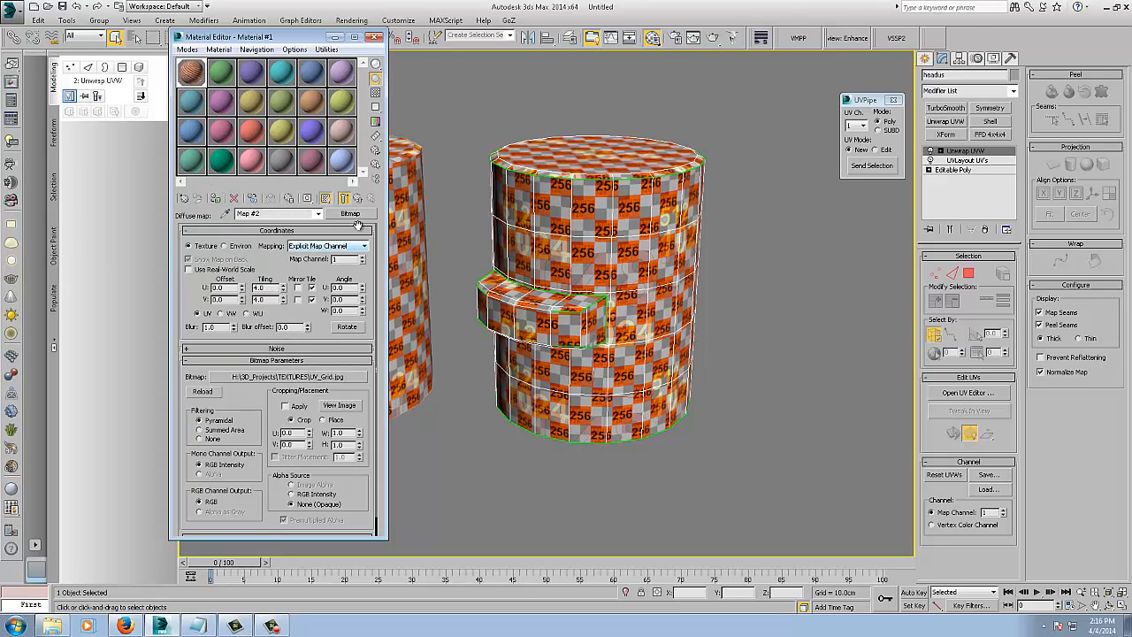
{"action": "left_click", "coordinate": [350, 214]}
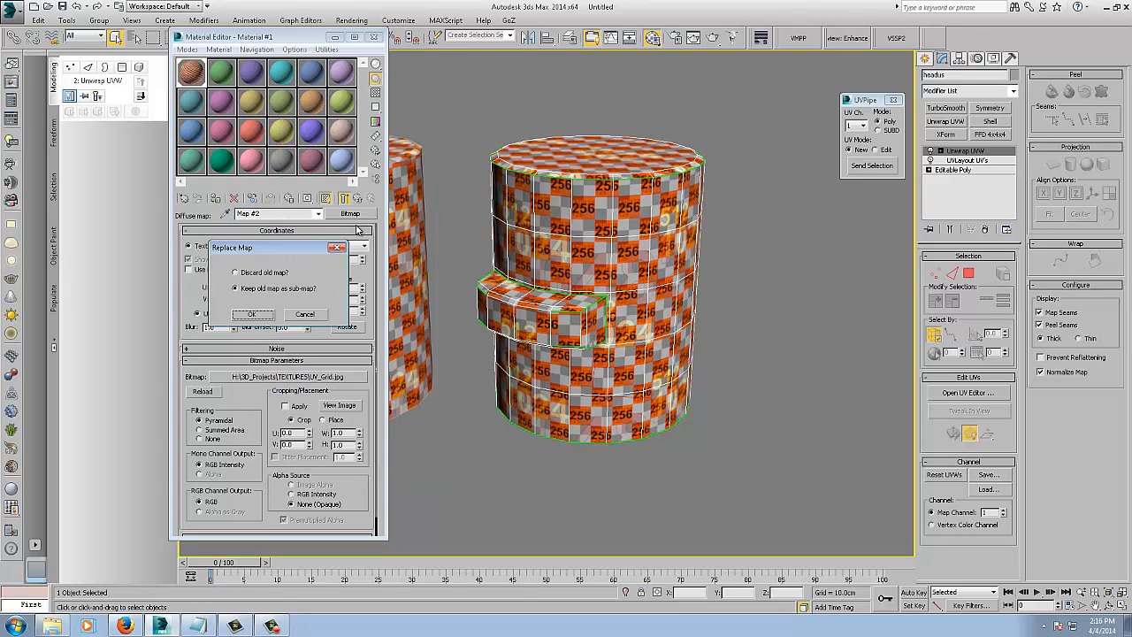
{"action": "left_click", "coordinate": [251, 315]}
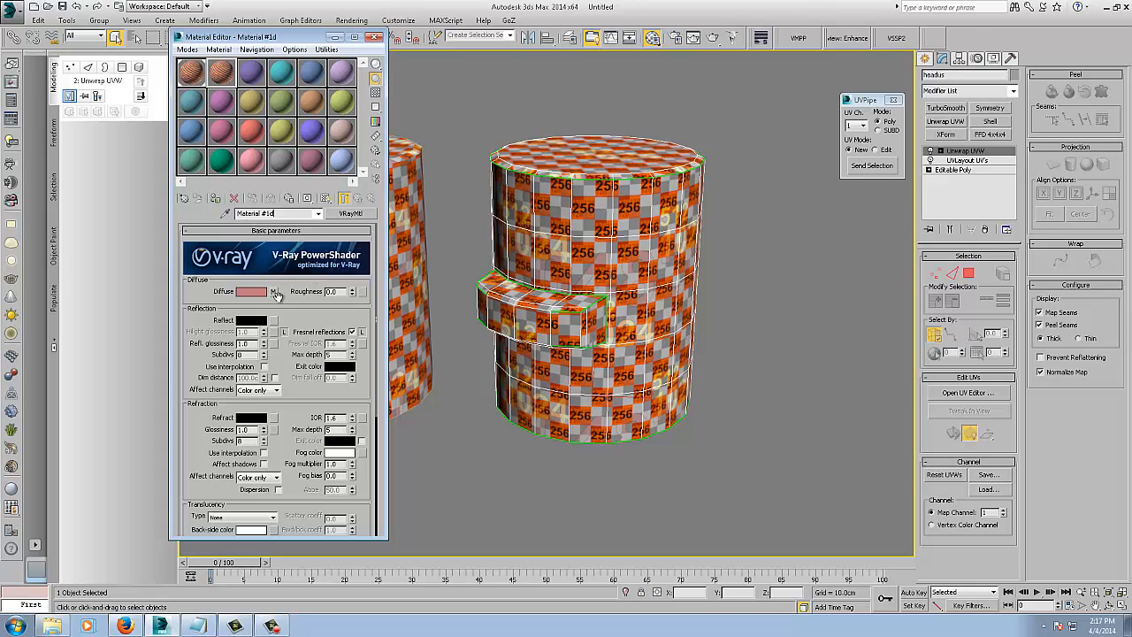
{"action": "left_click", "coordinate": [276, 291]}
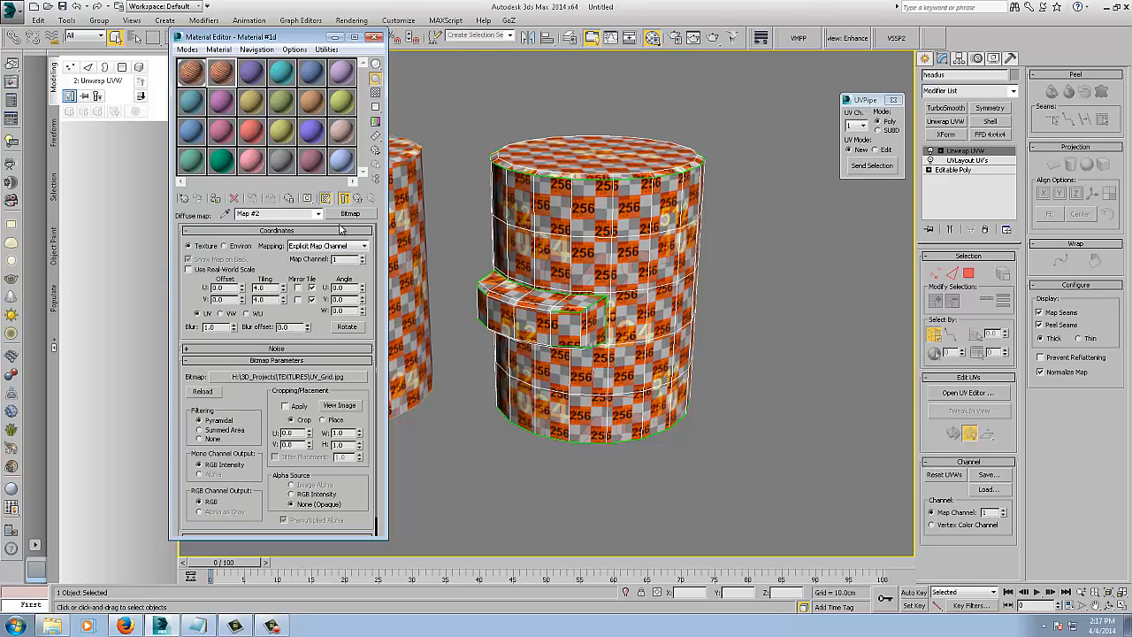
{"action": "left_click", "coordinate": [350, 212]}
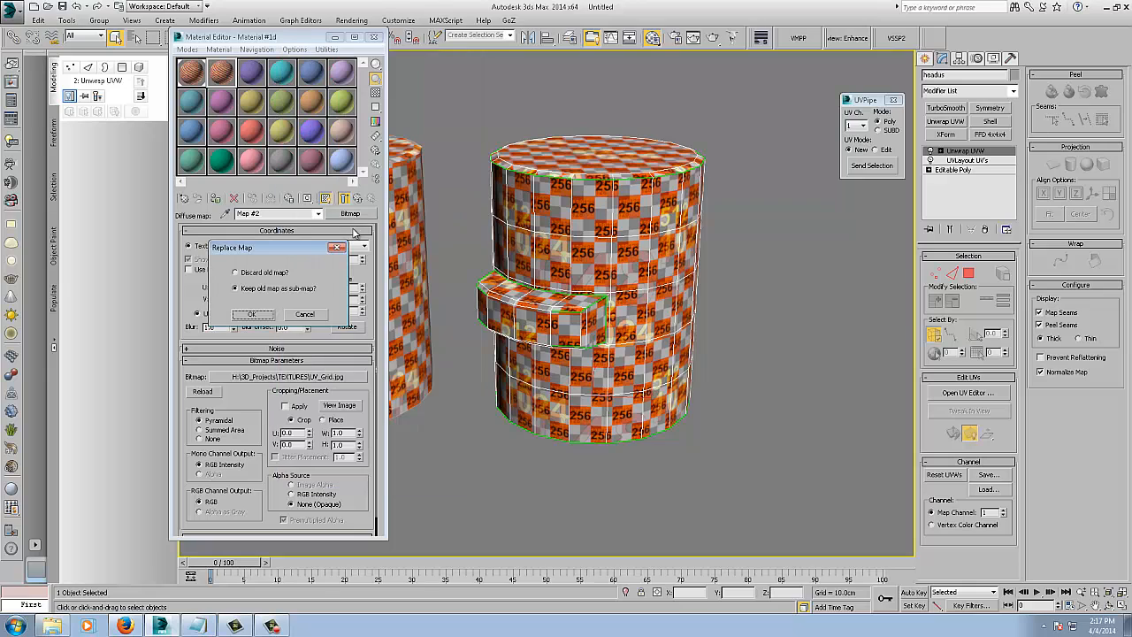
{"action": "left_click", "coordinate": [251, 315]}
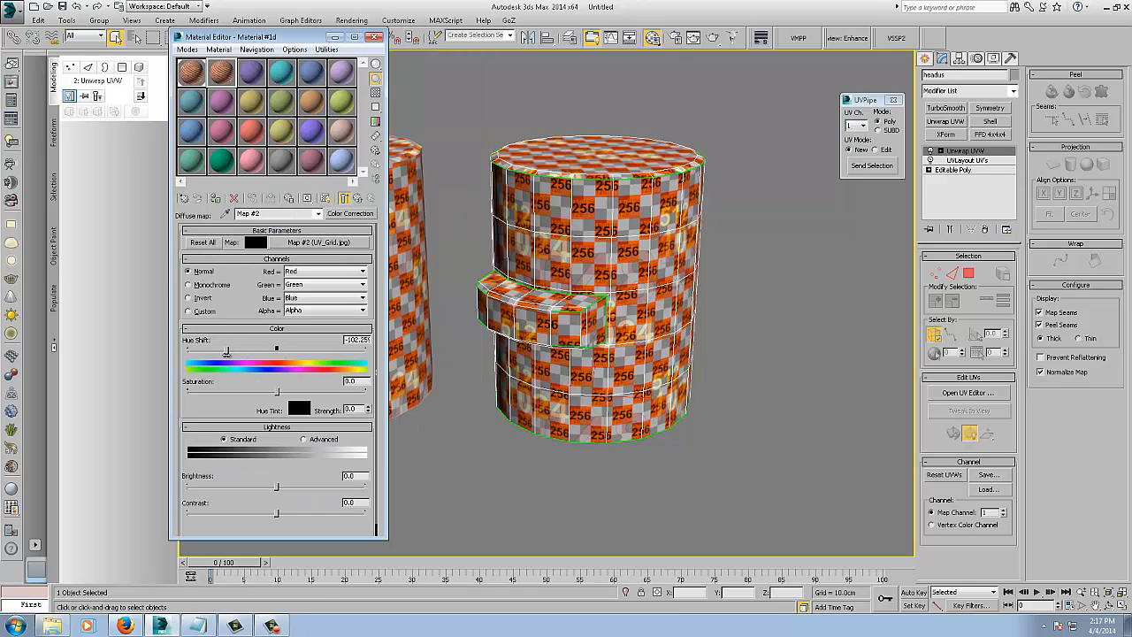
Shift the checker's hue to purple and show the corrected map on the cylinder in the viewport
{"action": "left_click_drag", "start_coordinate": [228, 351], "coordinate": [219, 350]}
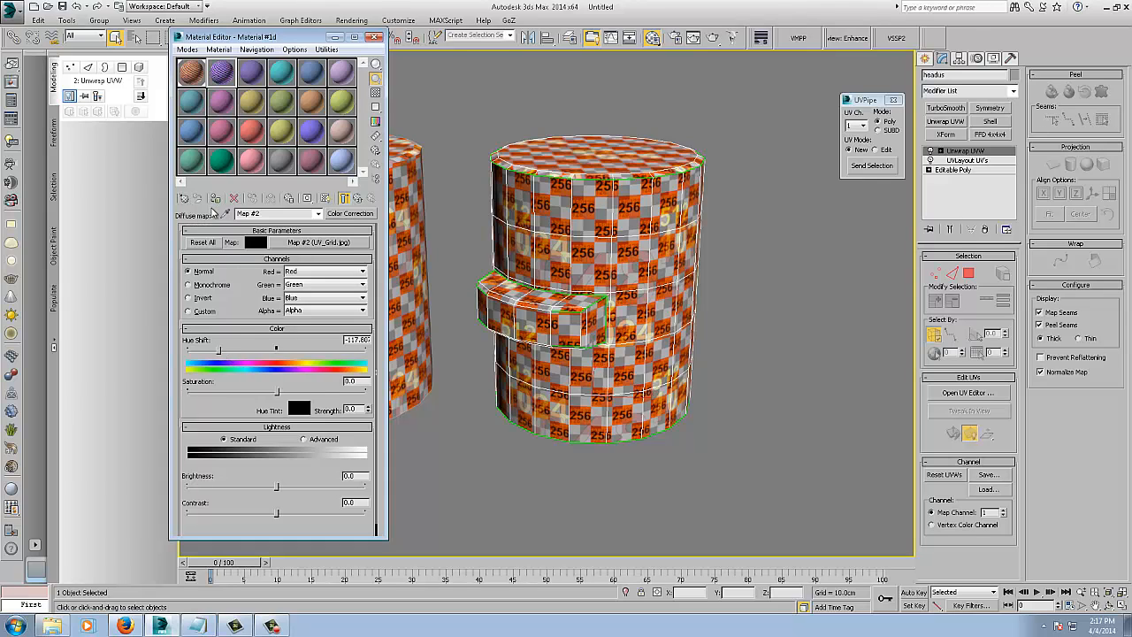
{"action": "left_click", "coordinate": [325, 198]}
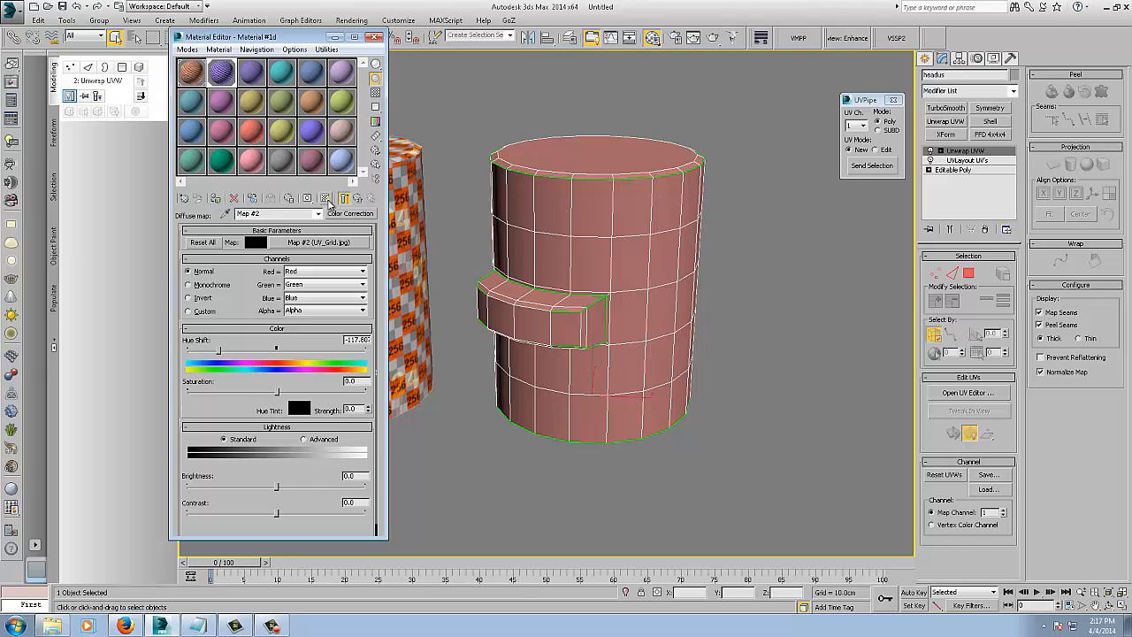
{"action": "left_click", "coordinate": [326, 198]}
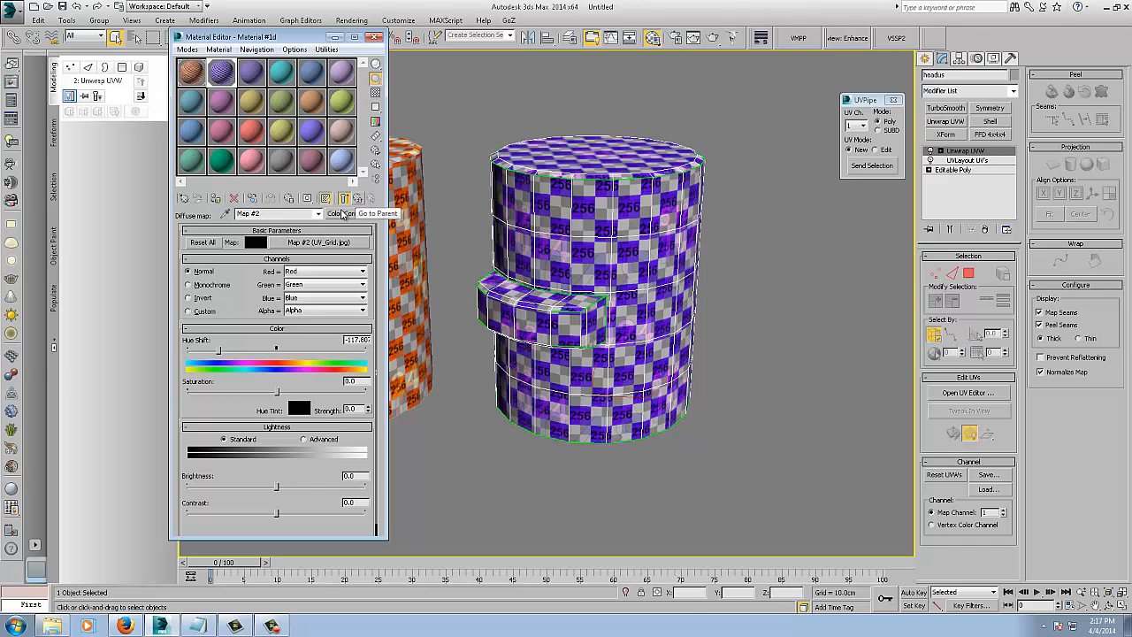
{"action": "left_click", "coordinate": [372, 35]}
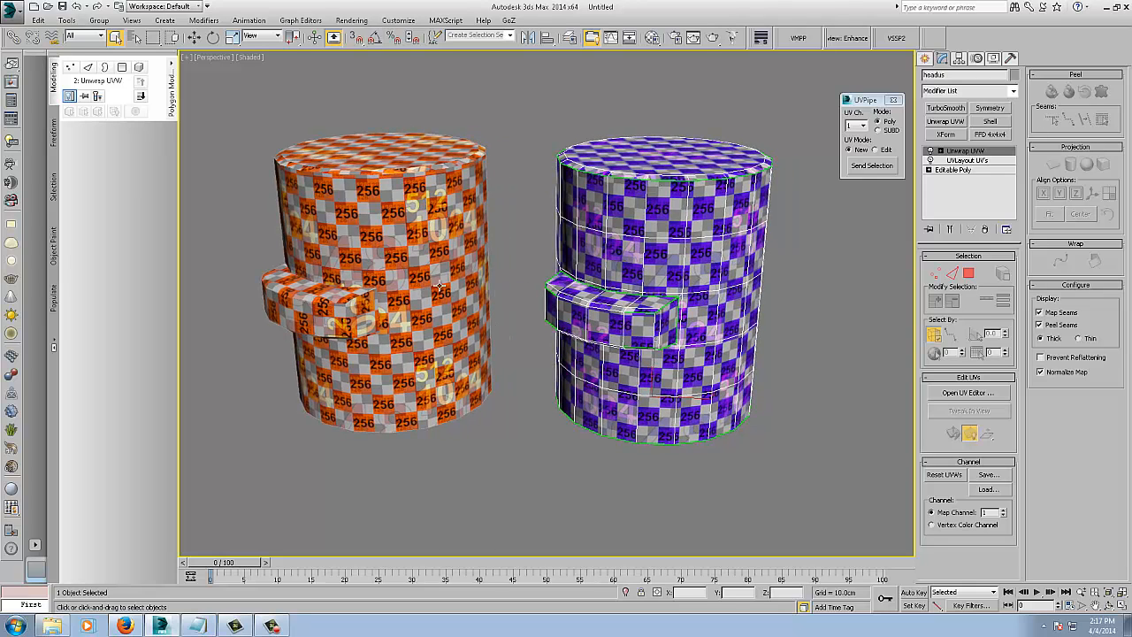
{"action": "mouse_move", "coordinate": [521, 394]}
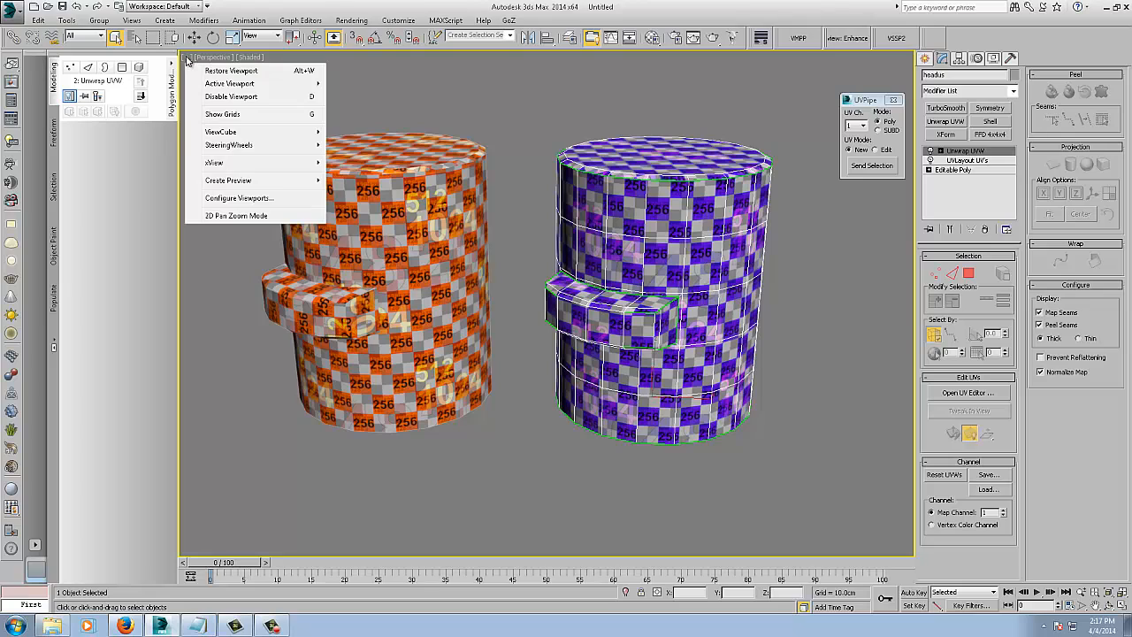
Confirm the viewport display settings and Collapse All on the right cylinder's modifier stack
{"action": "left_click", "coordinate": [239, 198]}
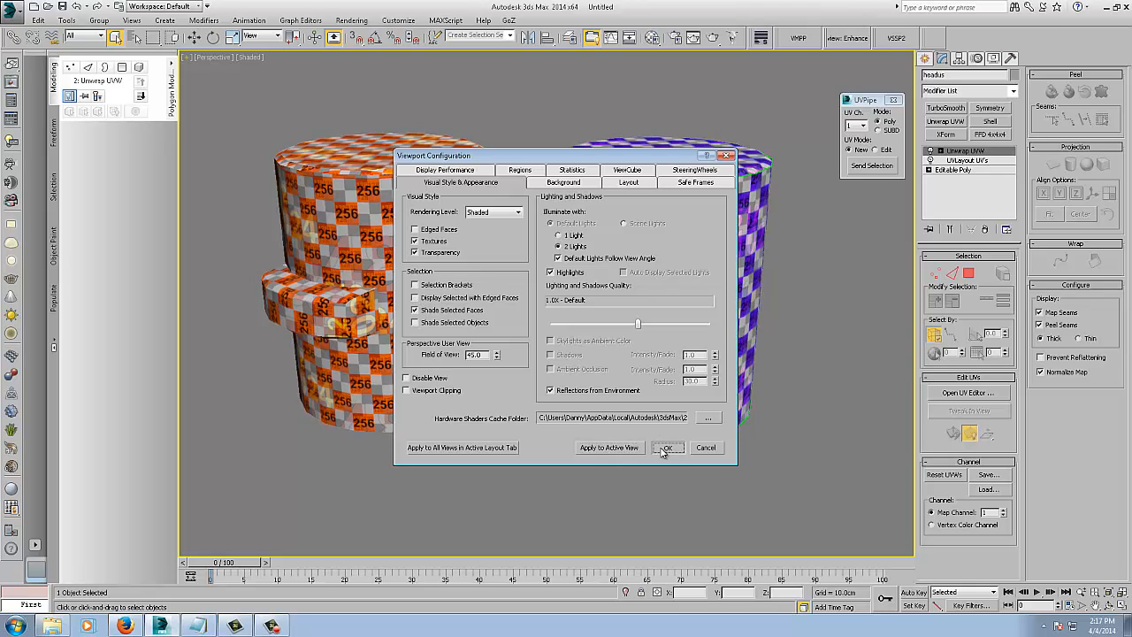
{"action": "left_click", "coordinate": [666, 447]}
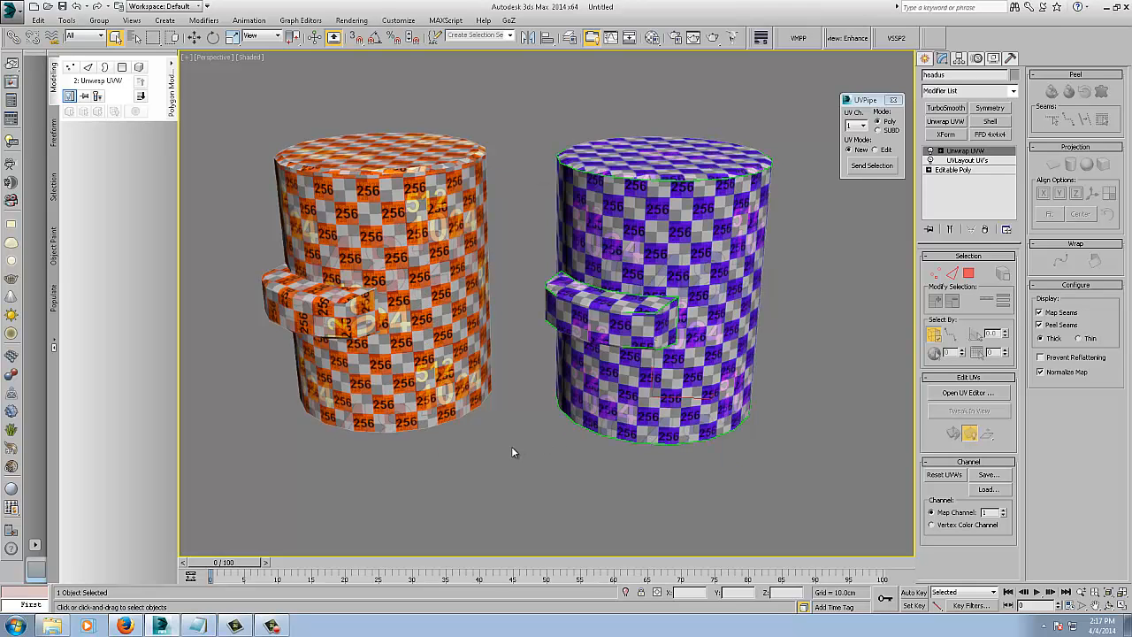
{"action": "right_click", "coordinate": [964, 151]}
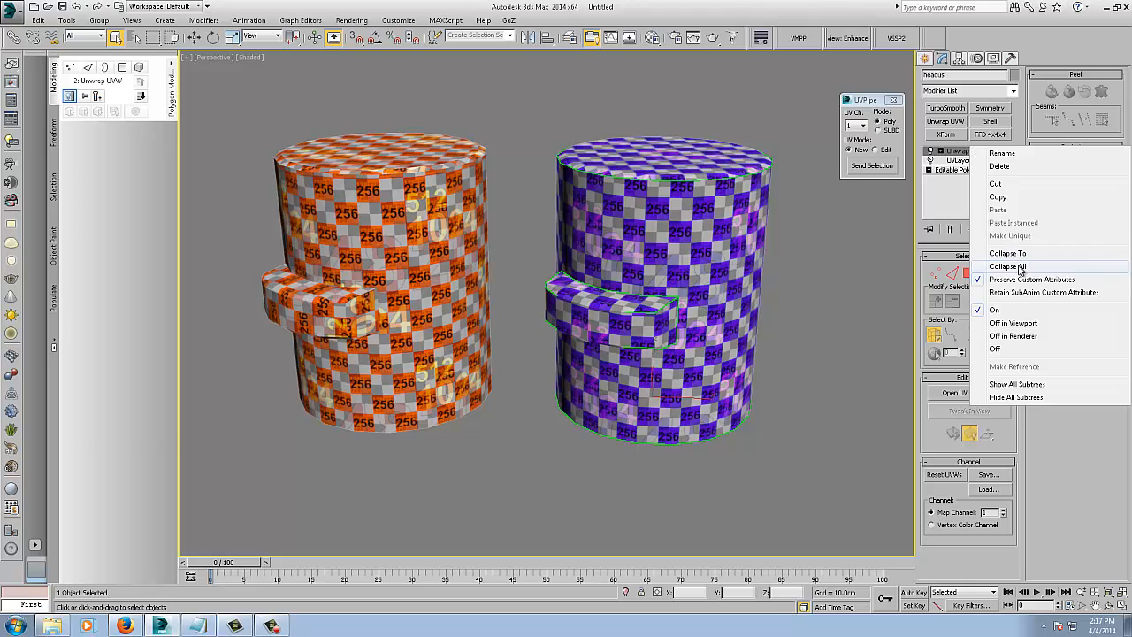
{"action": "left_click", "coordinate": [1008, 254]}
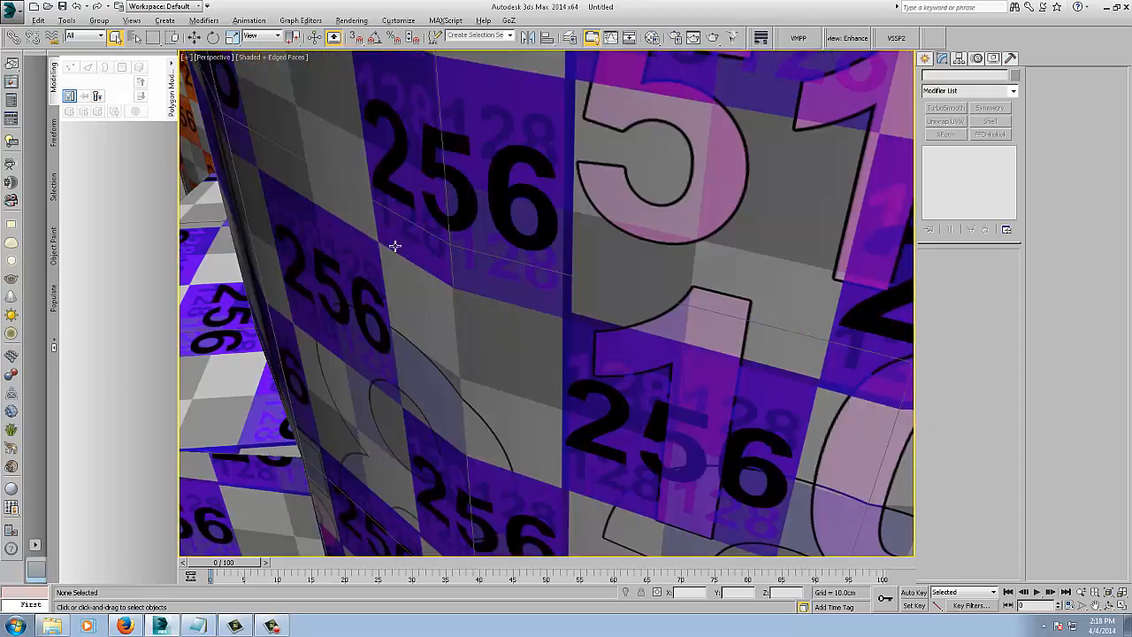
{"action": "left_click_drag", "start_coordinate": [396, 246], "coordinate": [608, 345]}
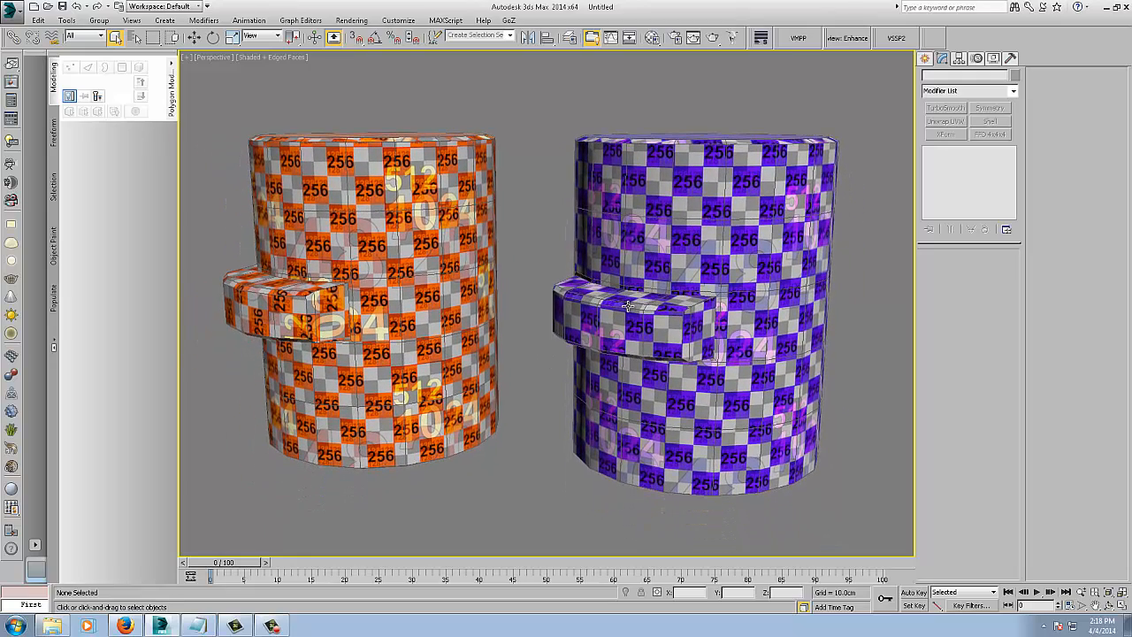
{"action": "left_click", "coordinate": [197, 626]}
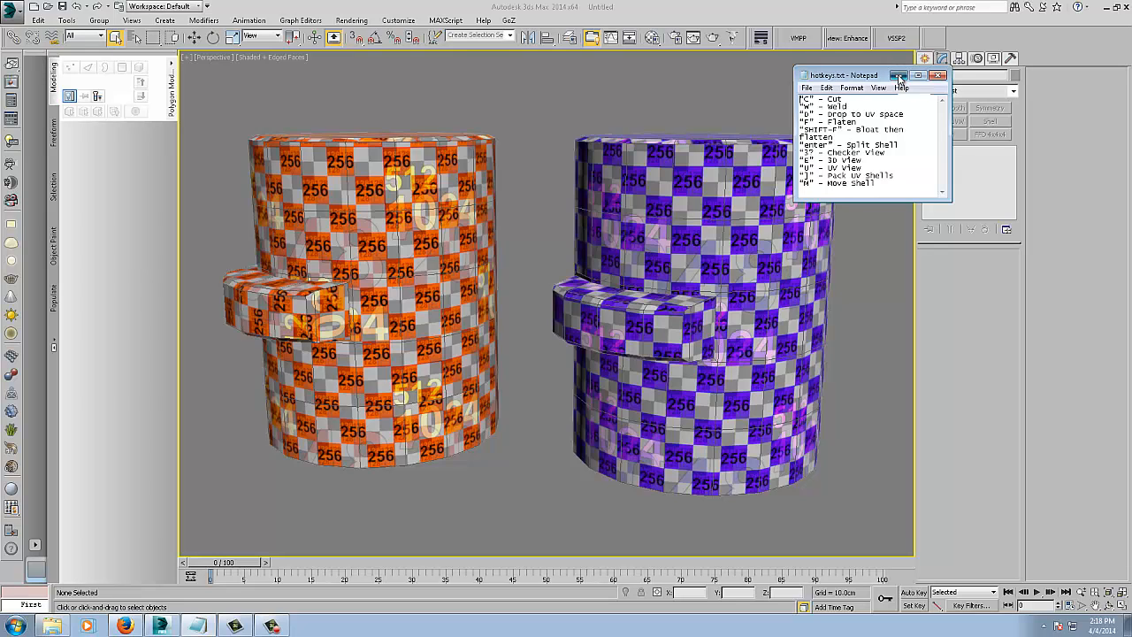
{"action": "left_click", "coordinate": [938, 75]}
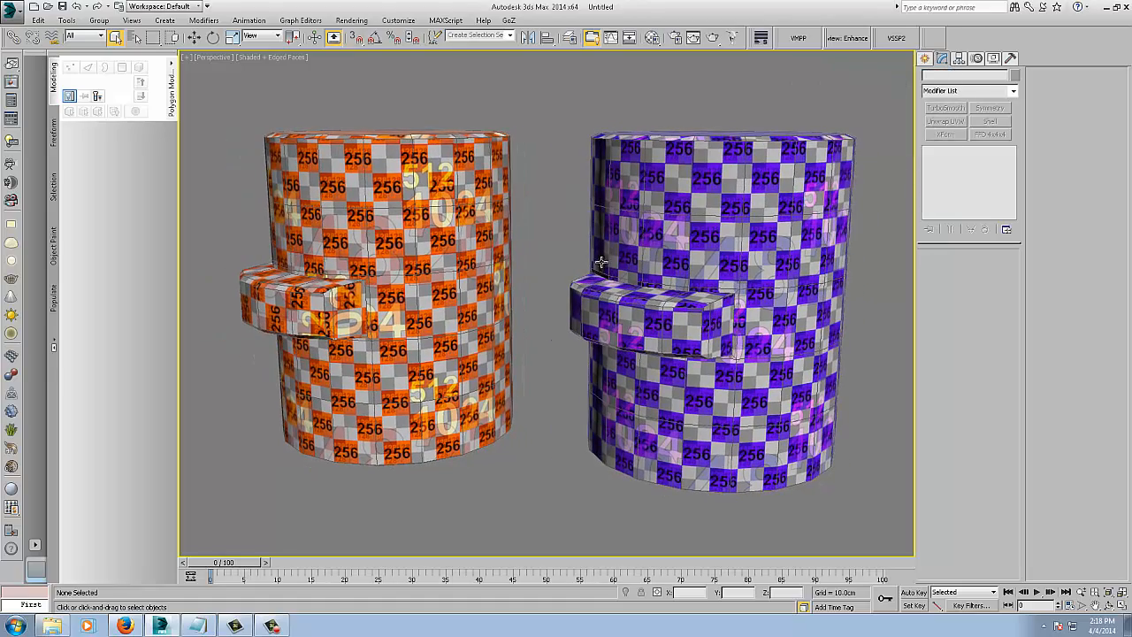
{"action": "left_click_drag", "start_coordinate": [602, 262], "coordinate": [531, 220]}
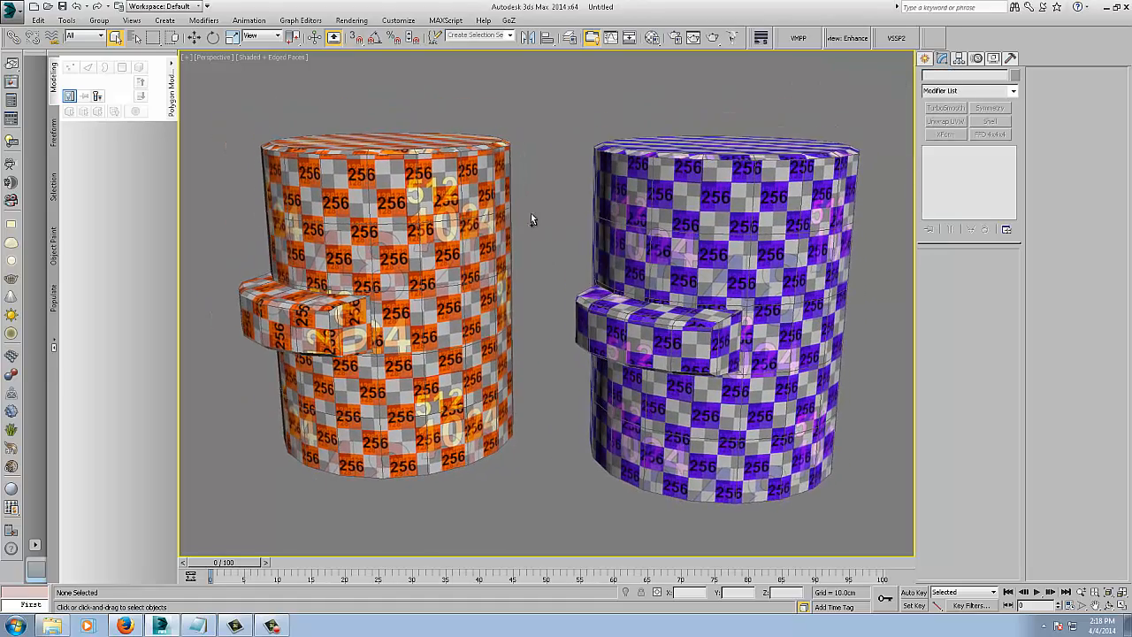